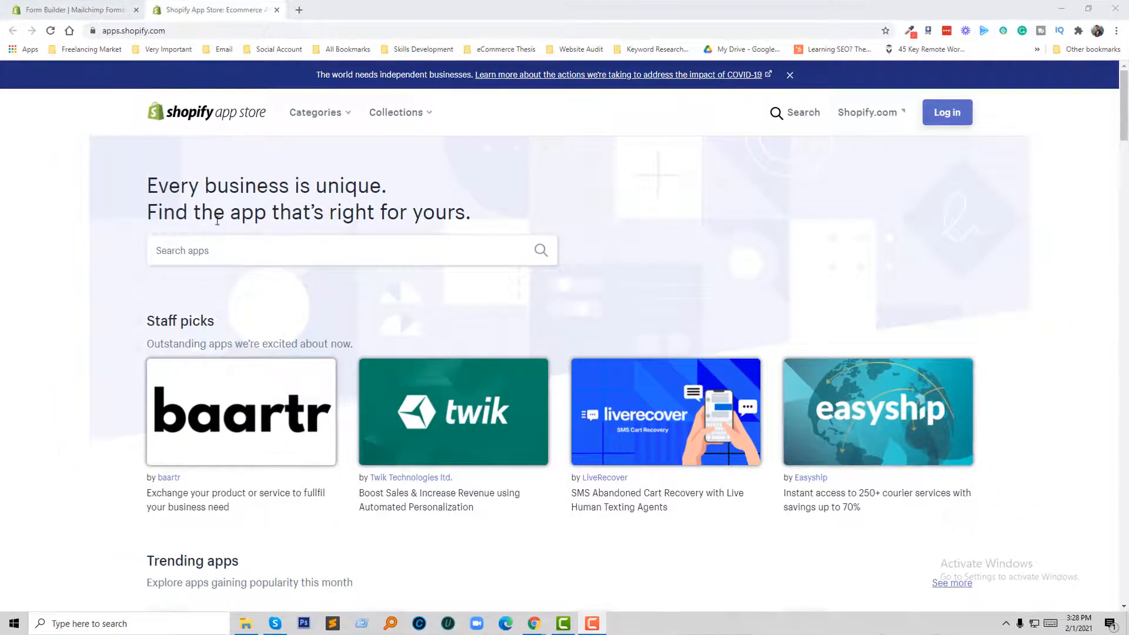
Search the App Store for "contact form" using the dropdown suggestion
left_click(351, 250)
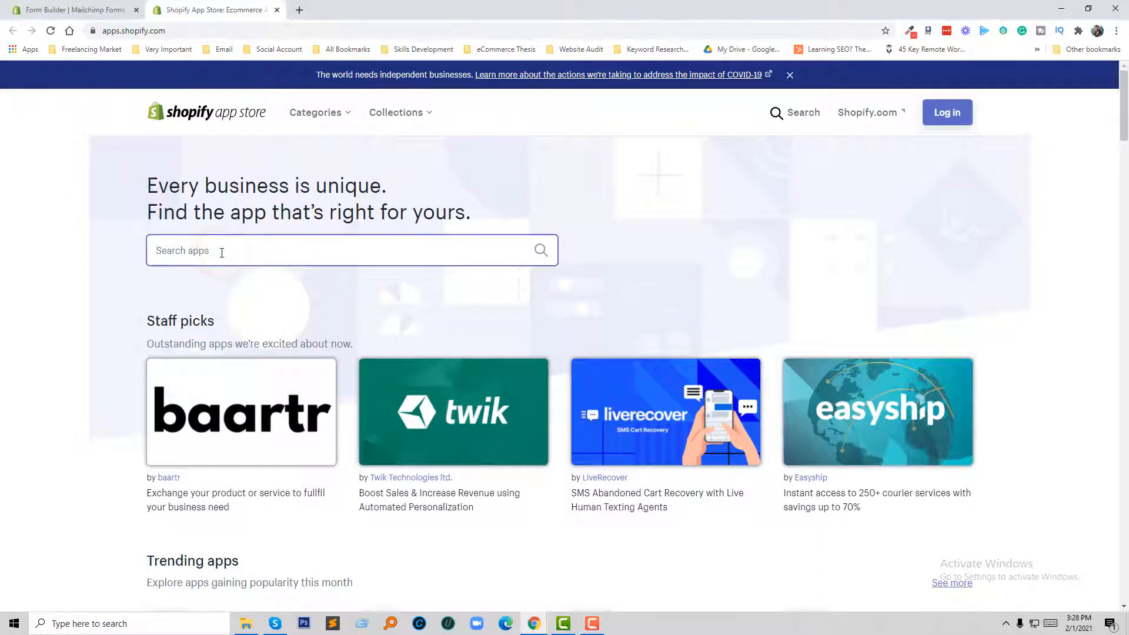
type("conta")
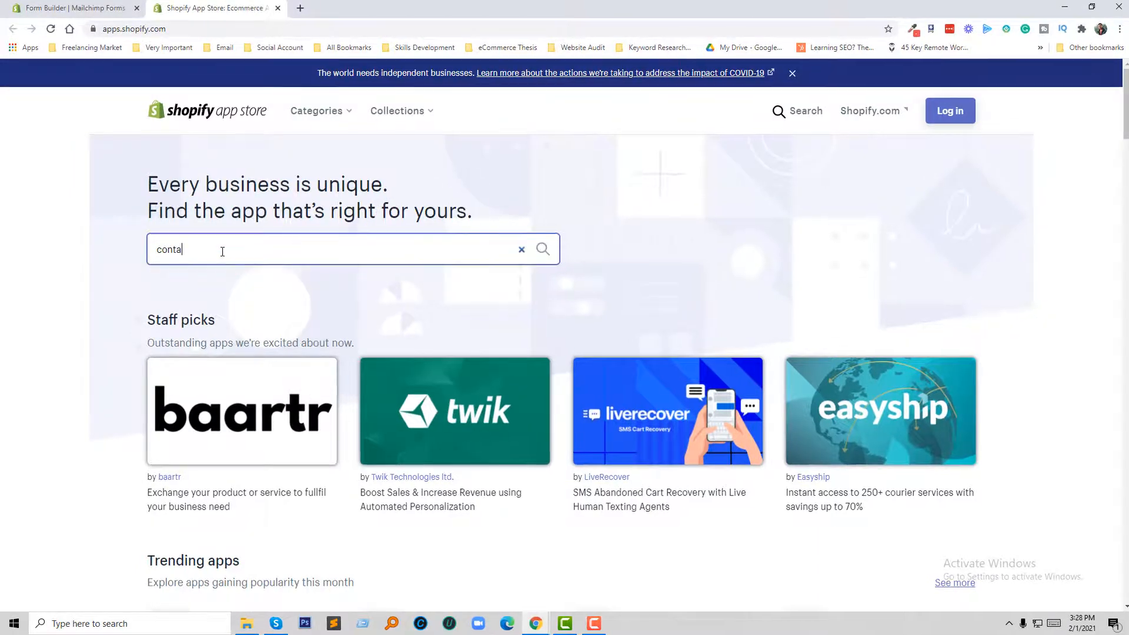
type("ct form")
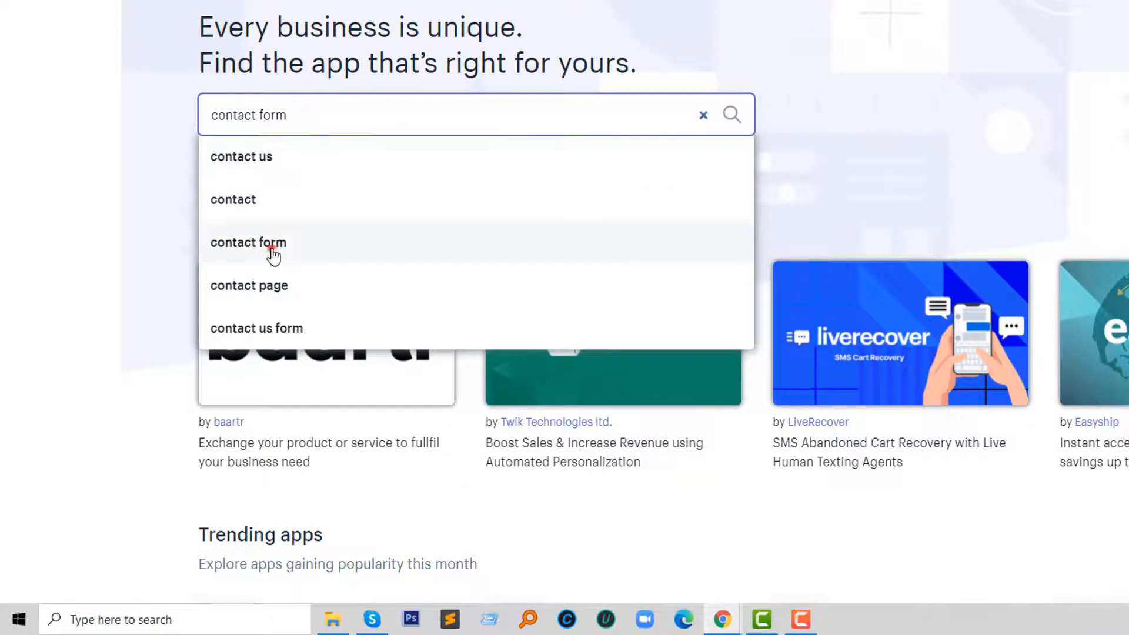
left_click(675, 219)
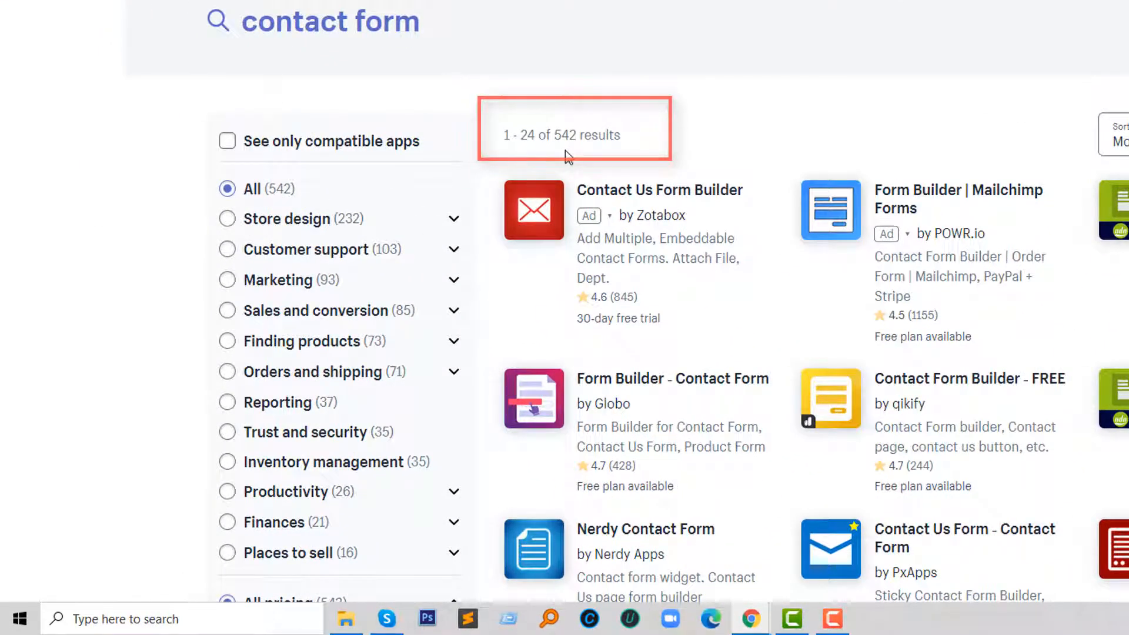
mouse_move(767, 85)
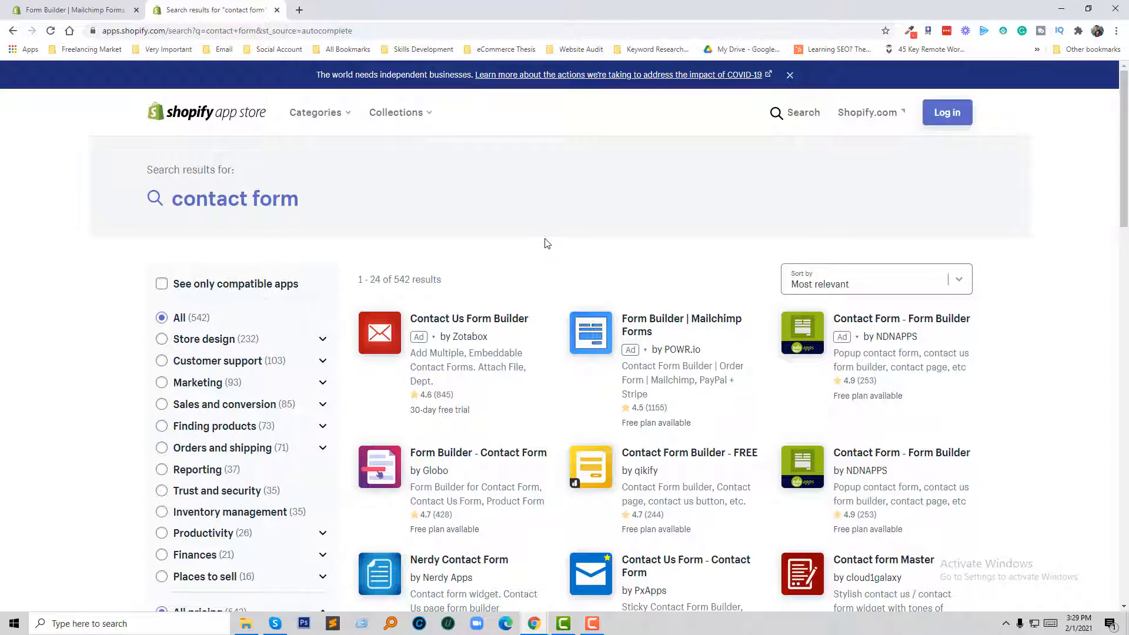
mouse_move(392, 209)
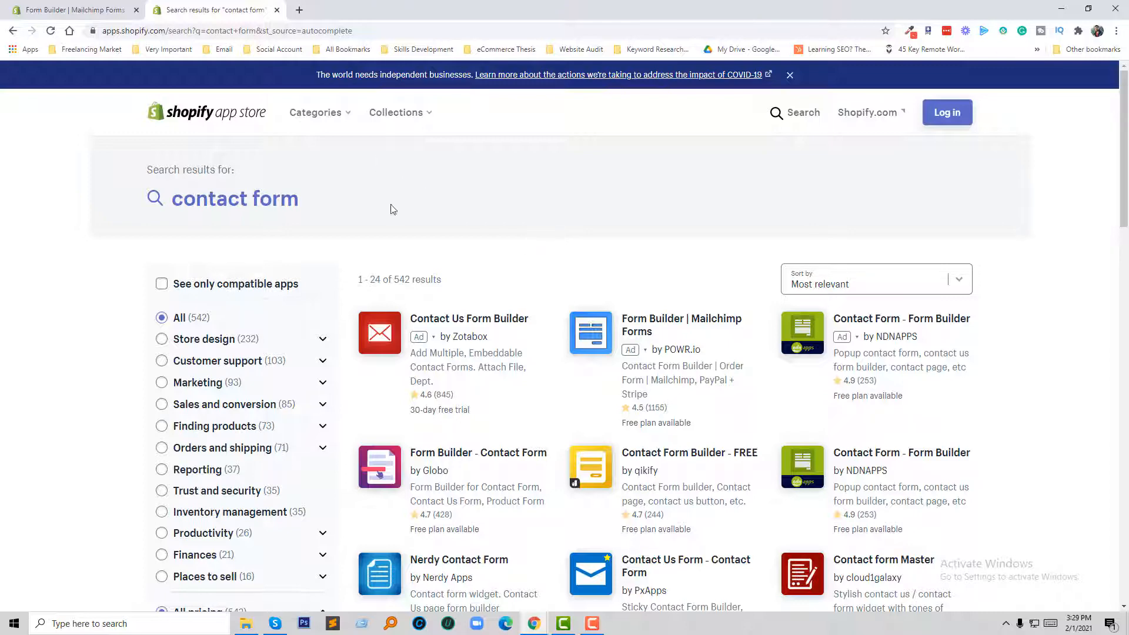
Open POWR's Form Builder | Mailchimp Forms listing from the search results
left_click(681, 325)
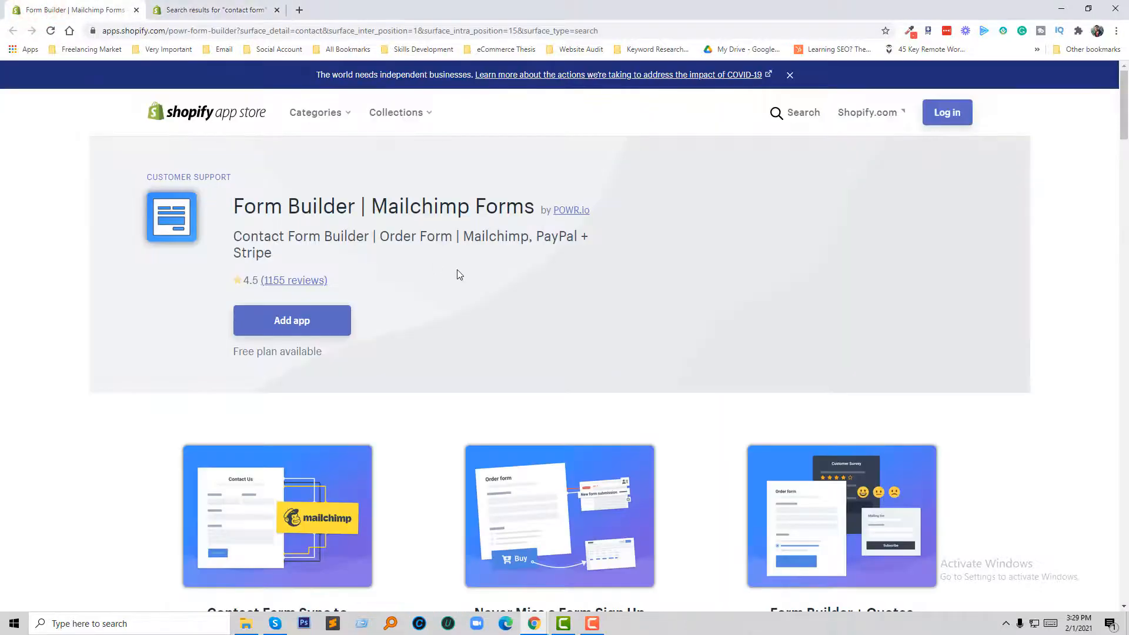
mouse_move(424, 297)
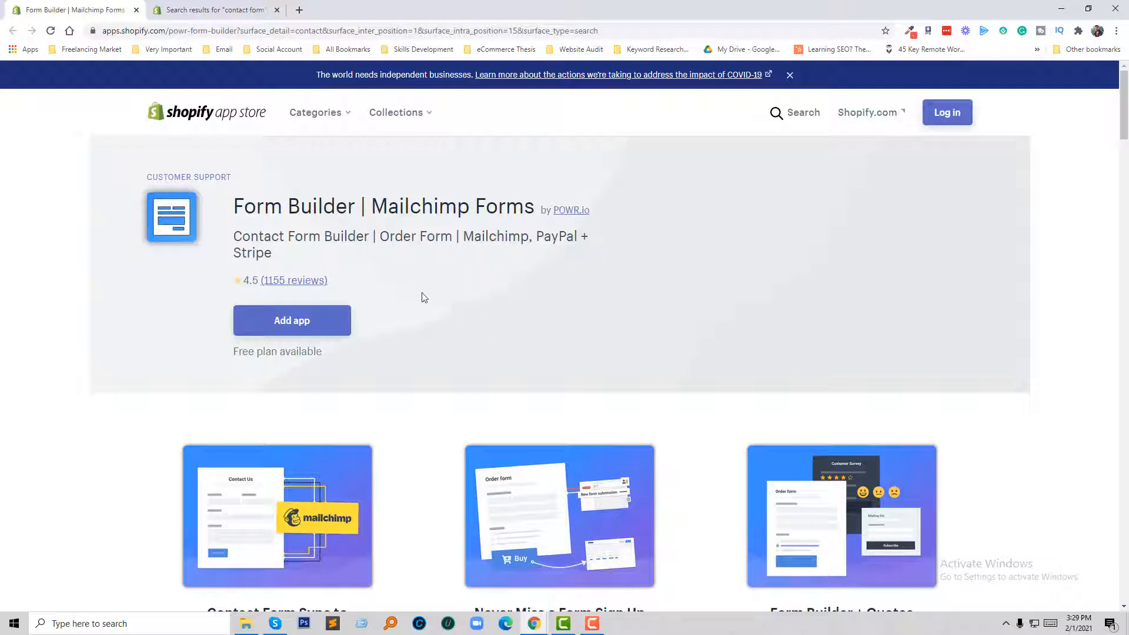
mouse_move(466, 275)
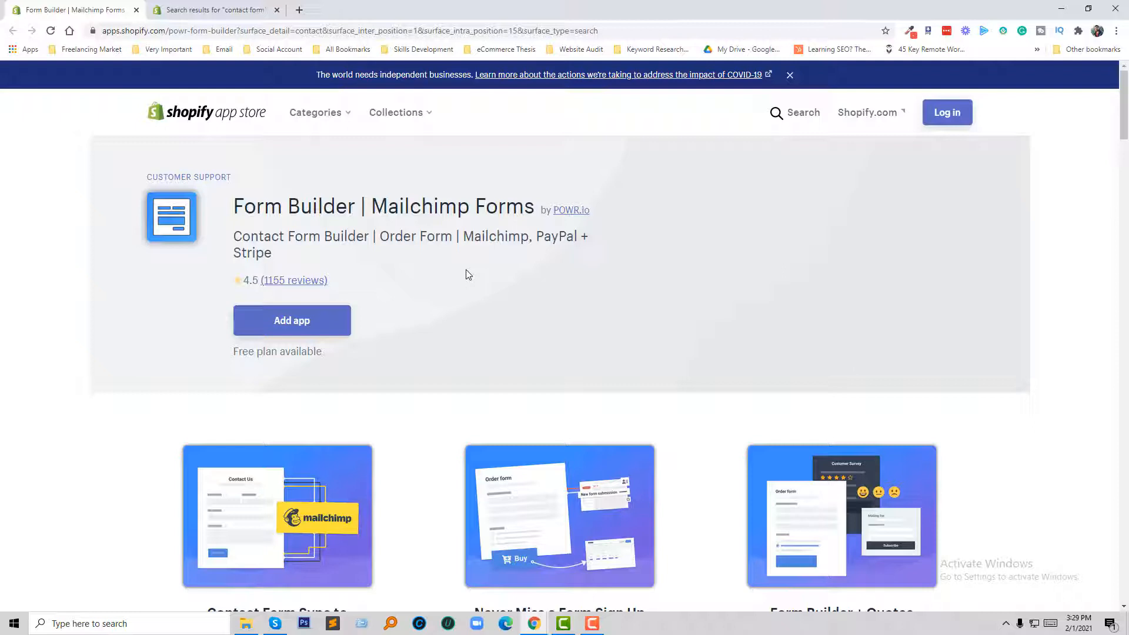
mouse_move(219, 222)
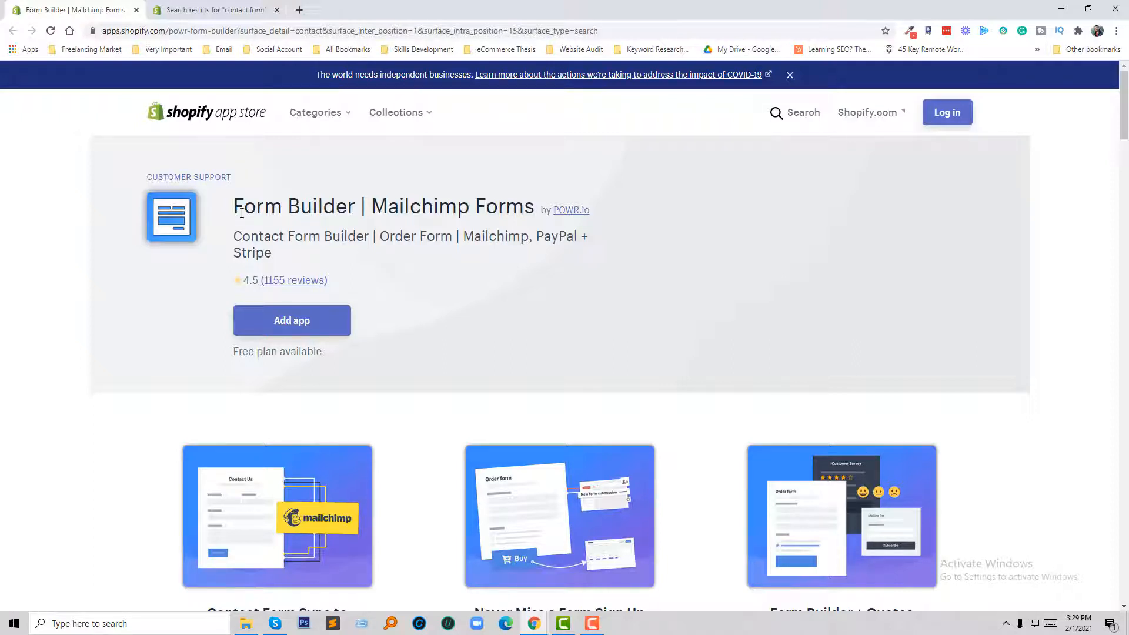
mouse_move(551, 216)
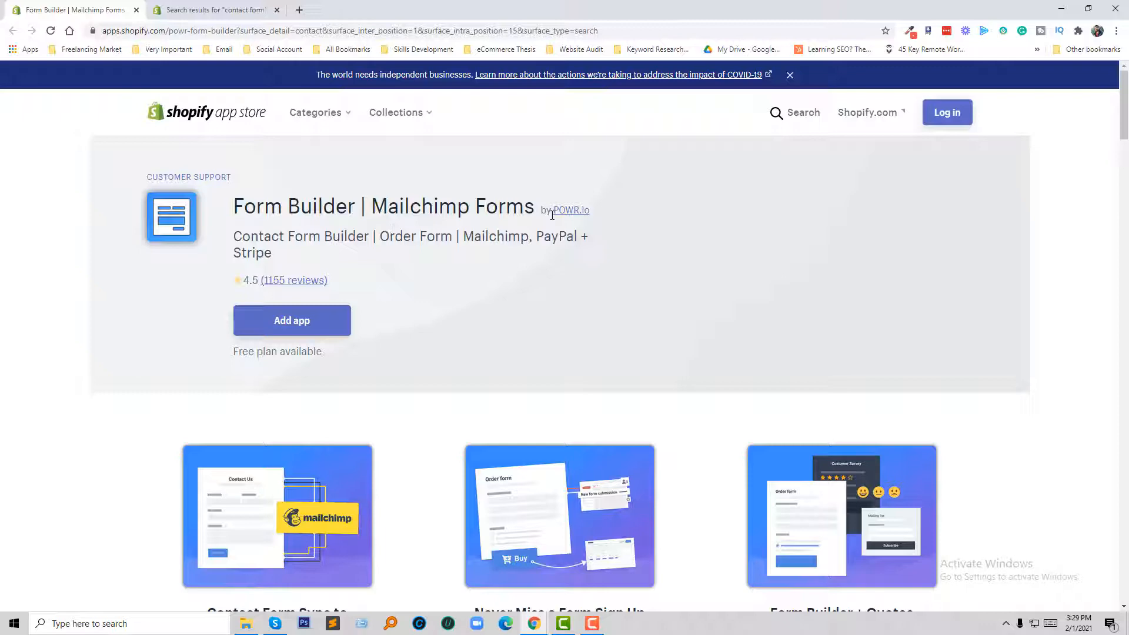
View POWR.io's developer page of 26 apps, then return to the Form Builder listing
left_click(577, 210)
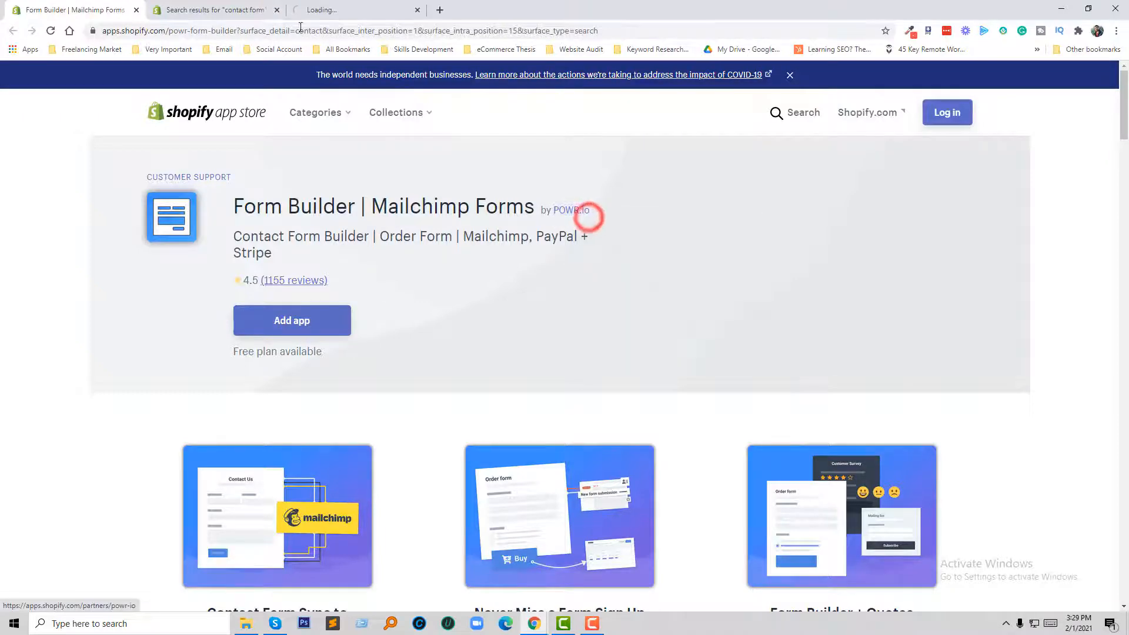
left_click(570, 211)
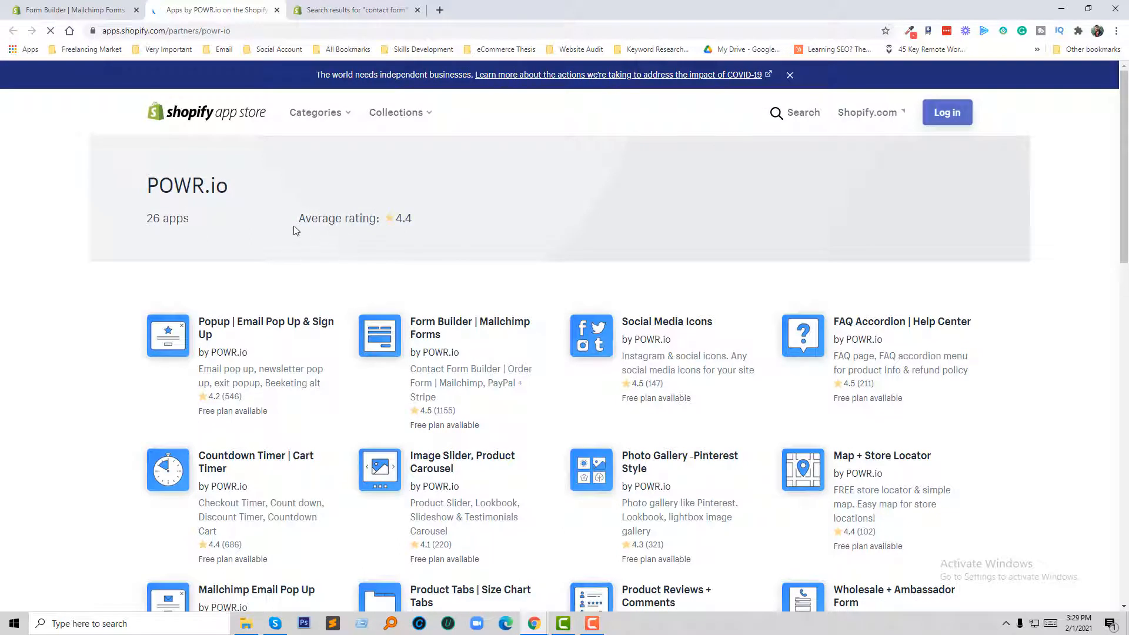
mouse_move(154, 223)
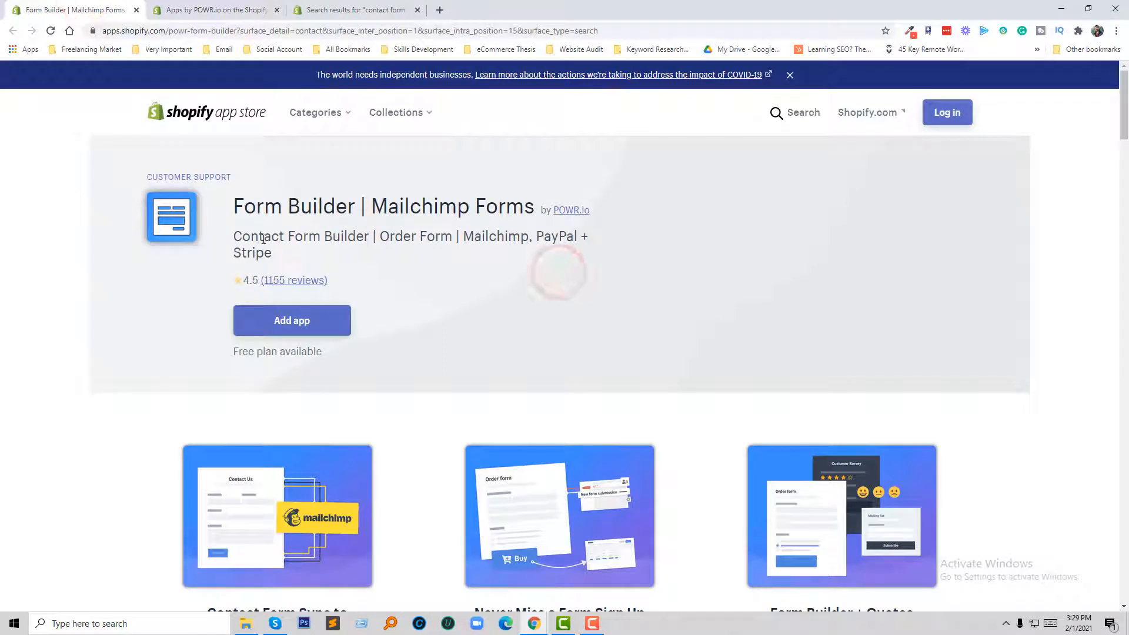
mouse_move(215, 303)
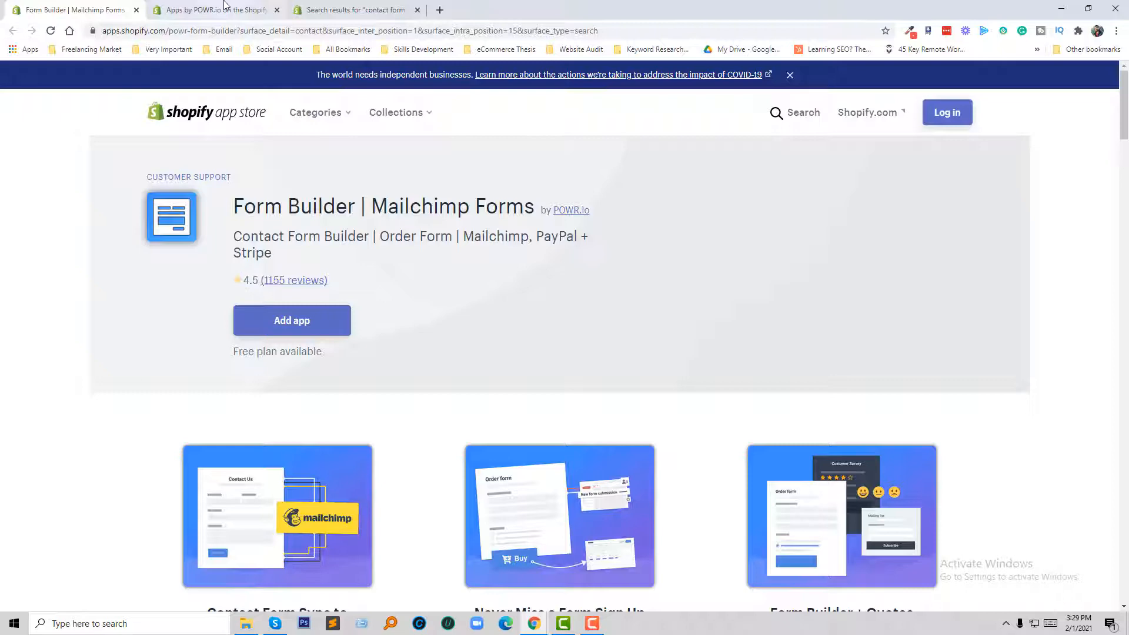
left_click(353, 9)
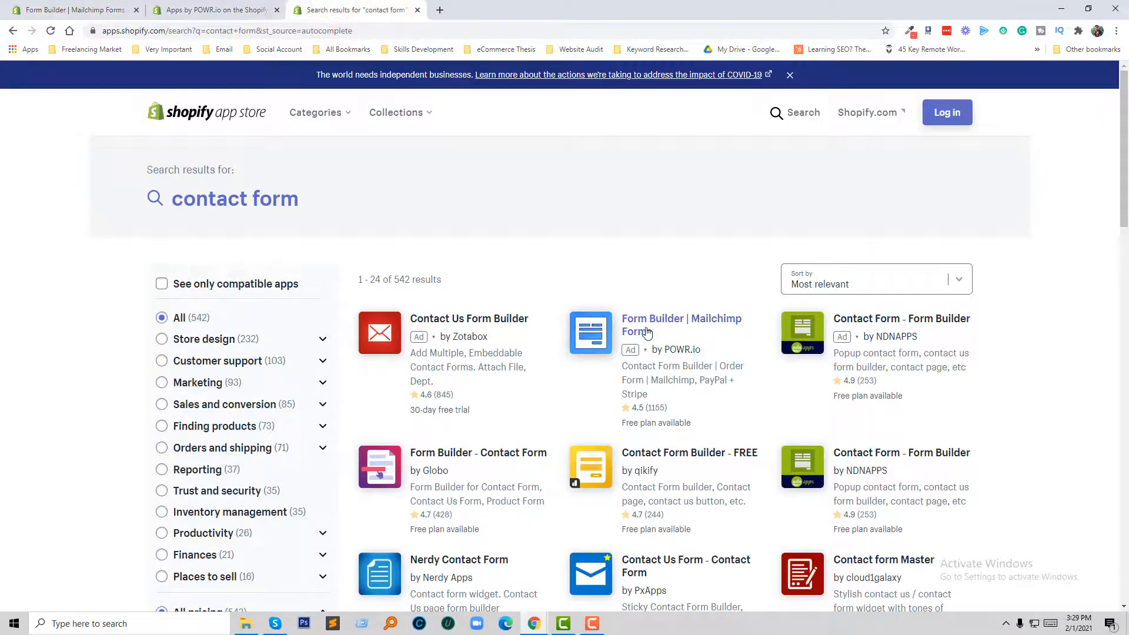
mouse_move(655, 424)
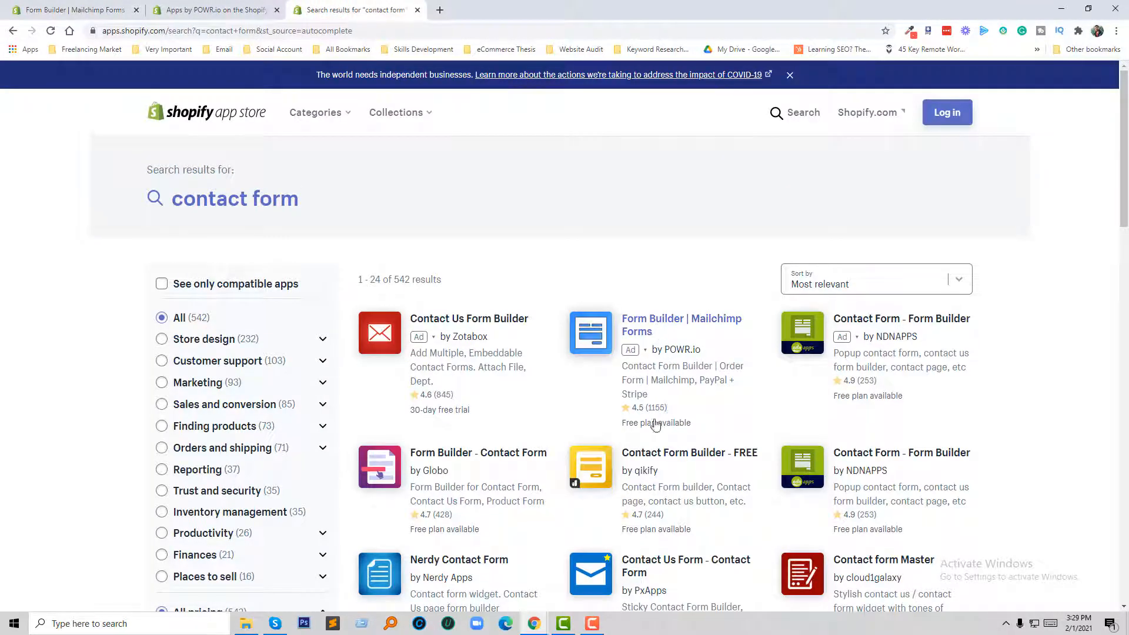
mouse_move(645, 423)
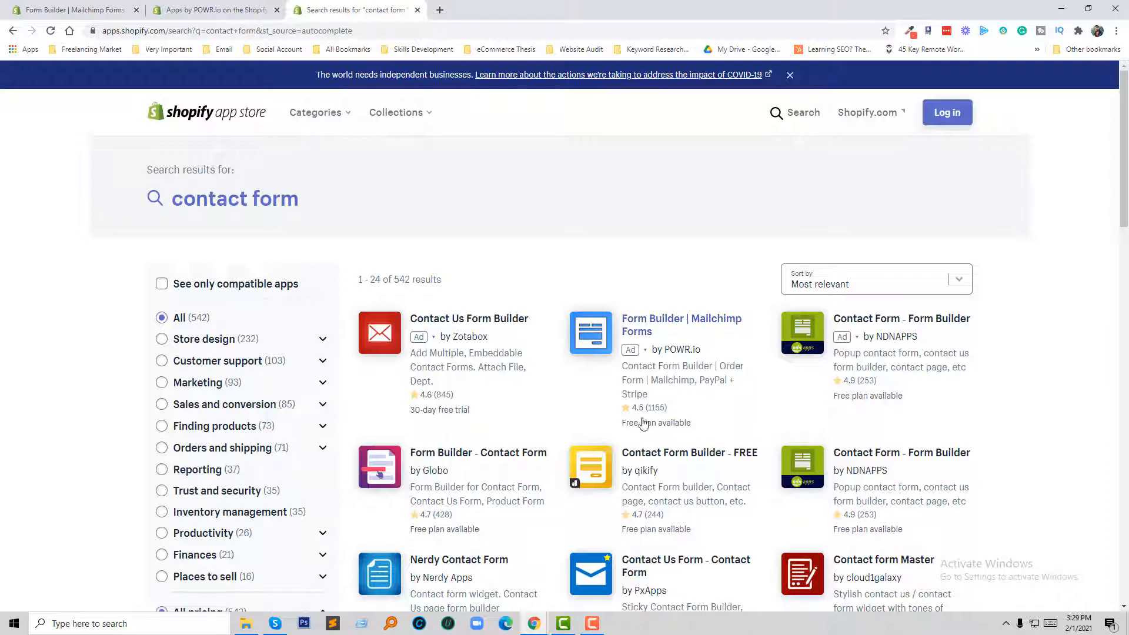
left_click(681, 324)
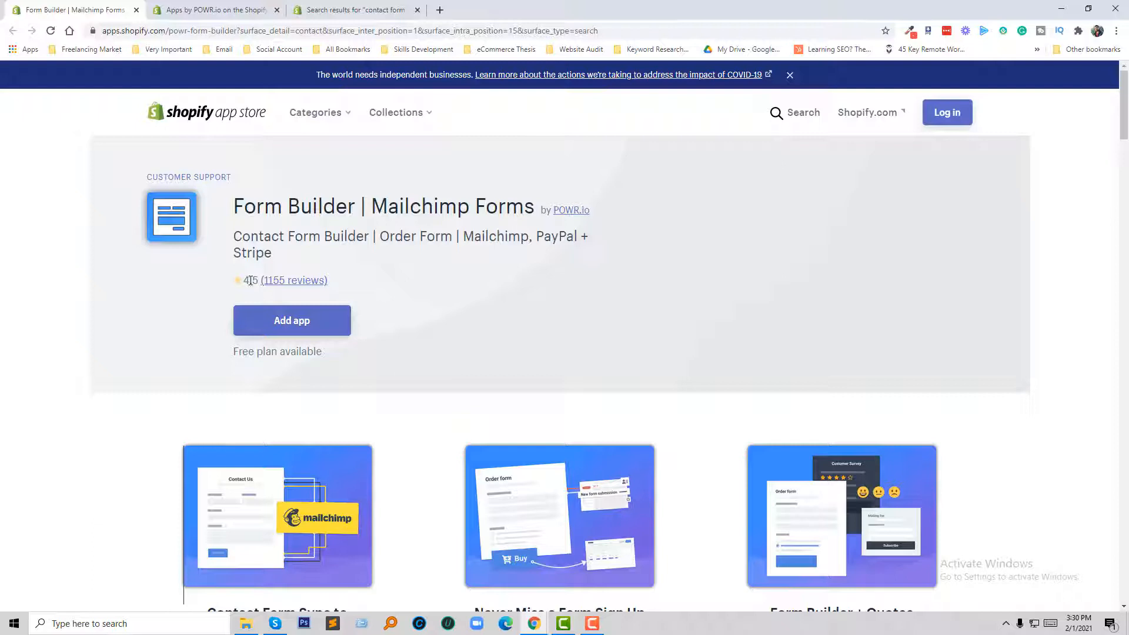
mouse_move(251, 285)
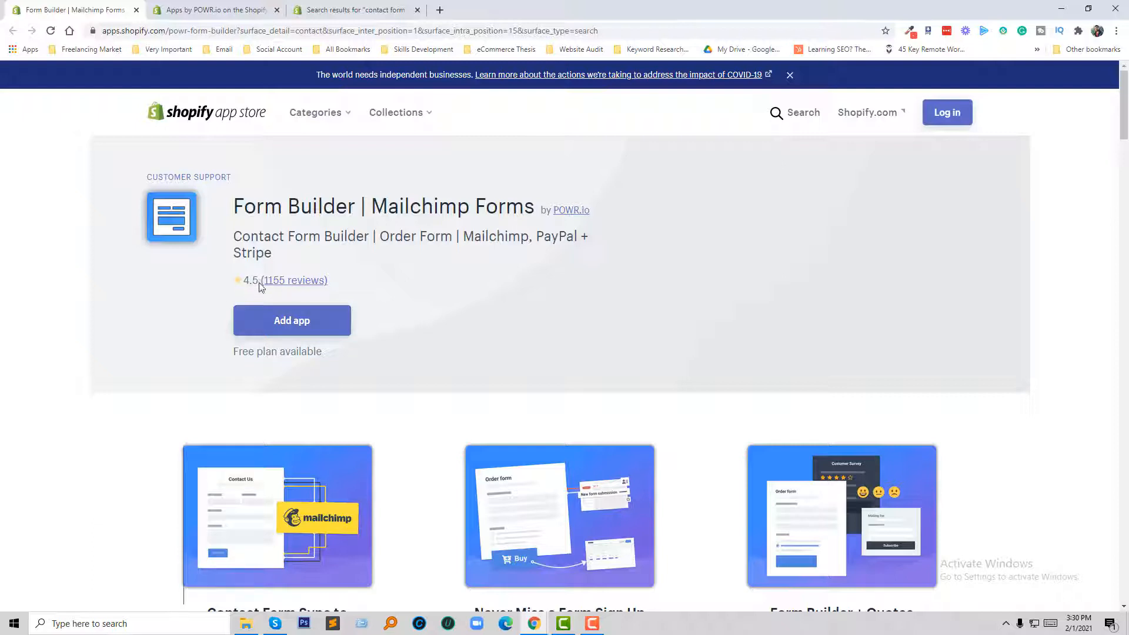
mouse_move(425, 296)
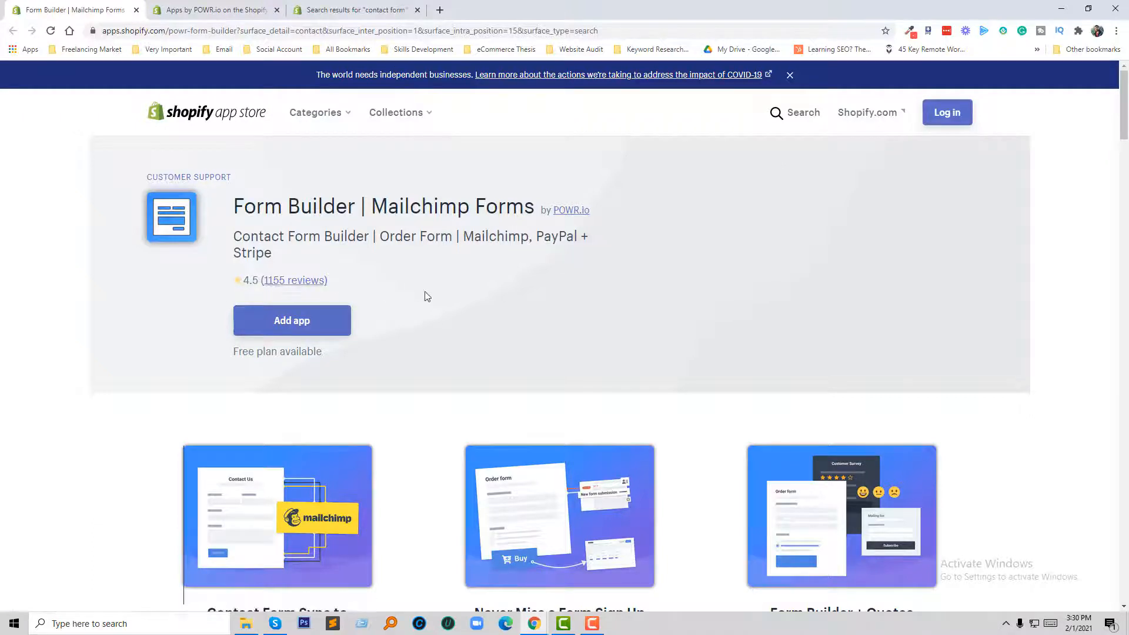
mouse_move(474, 296)
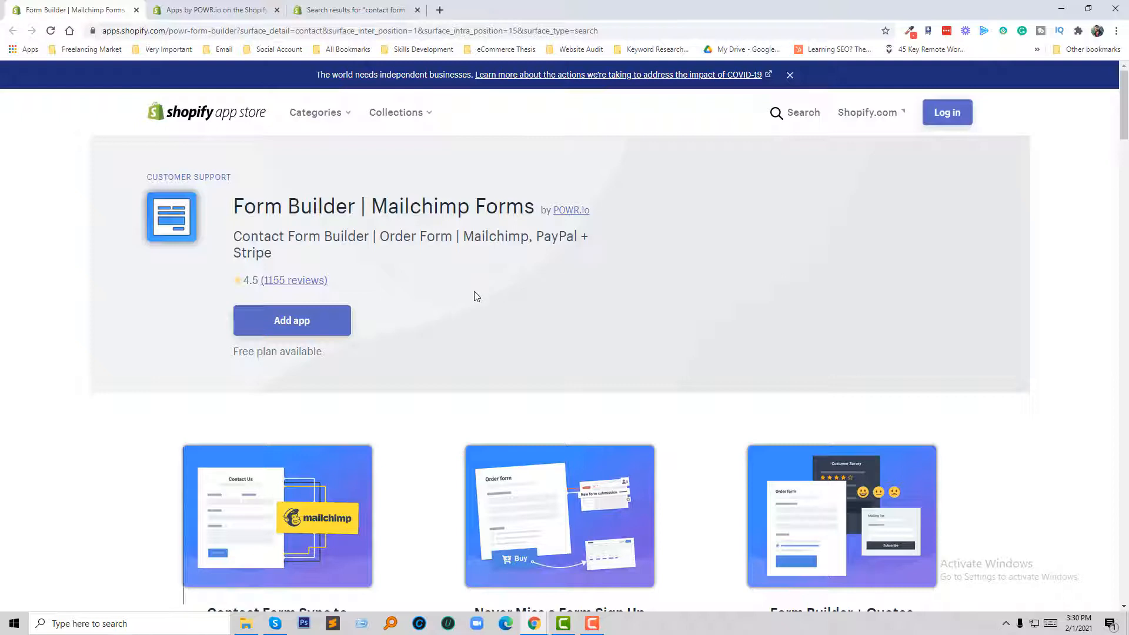
mouse_move(458, 292)
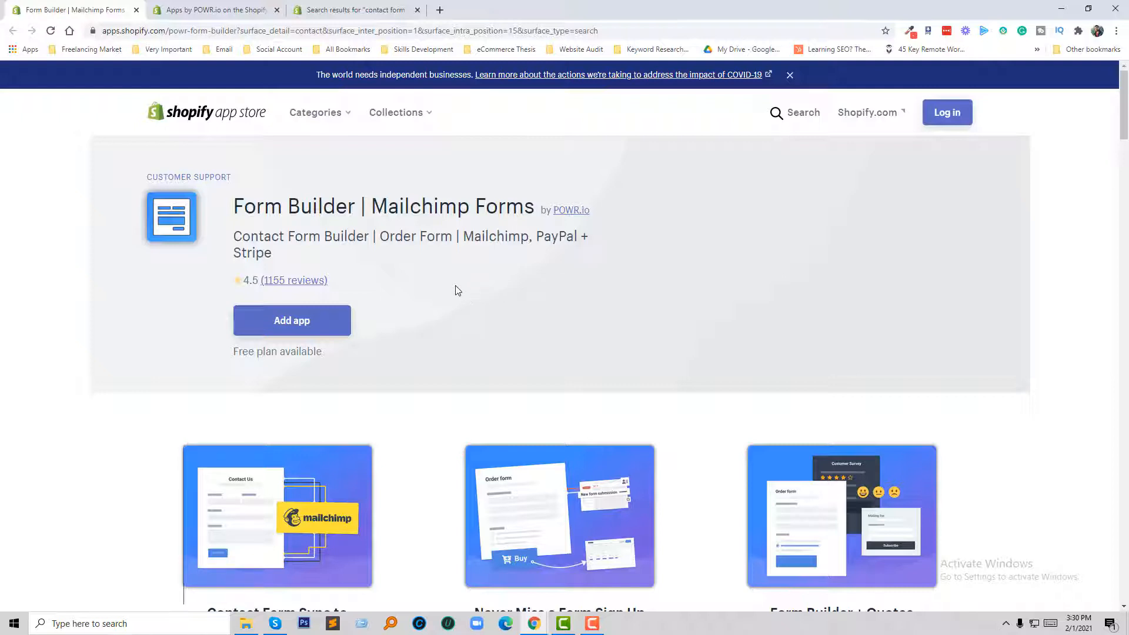
mouse_move(315, 251)
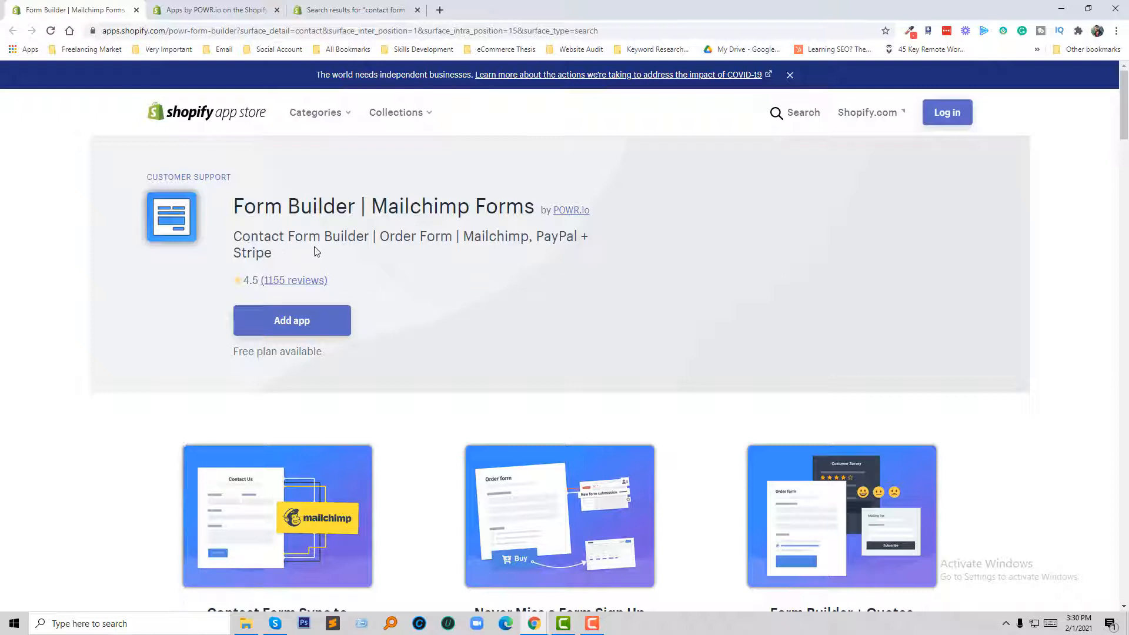
mouse_move(478, 235)
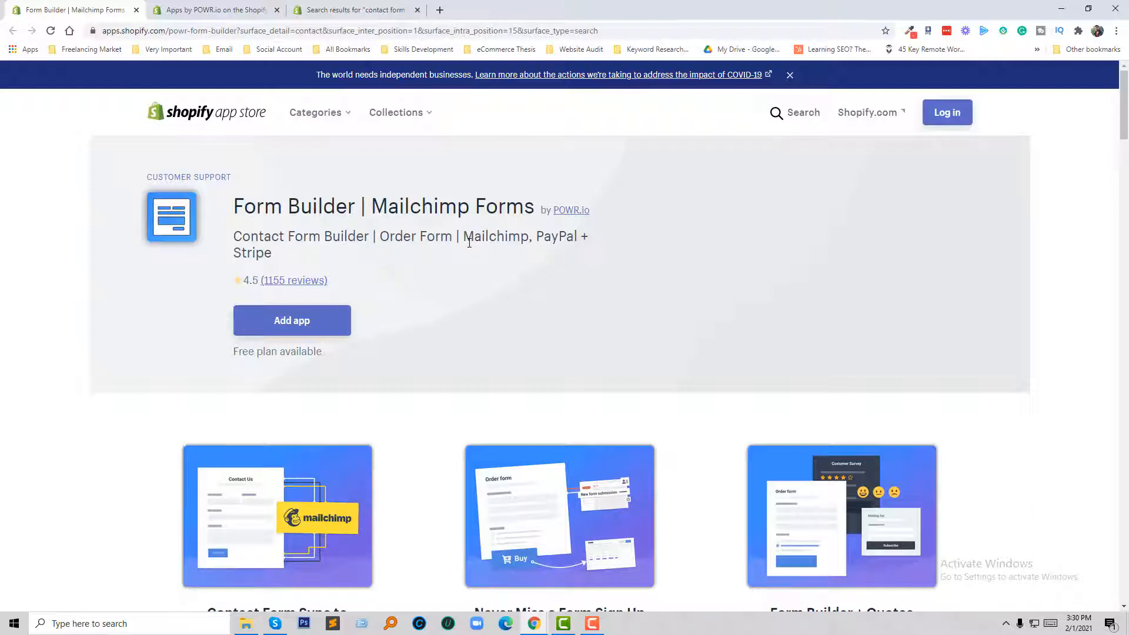
mouse_move(517, 264)
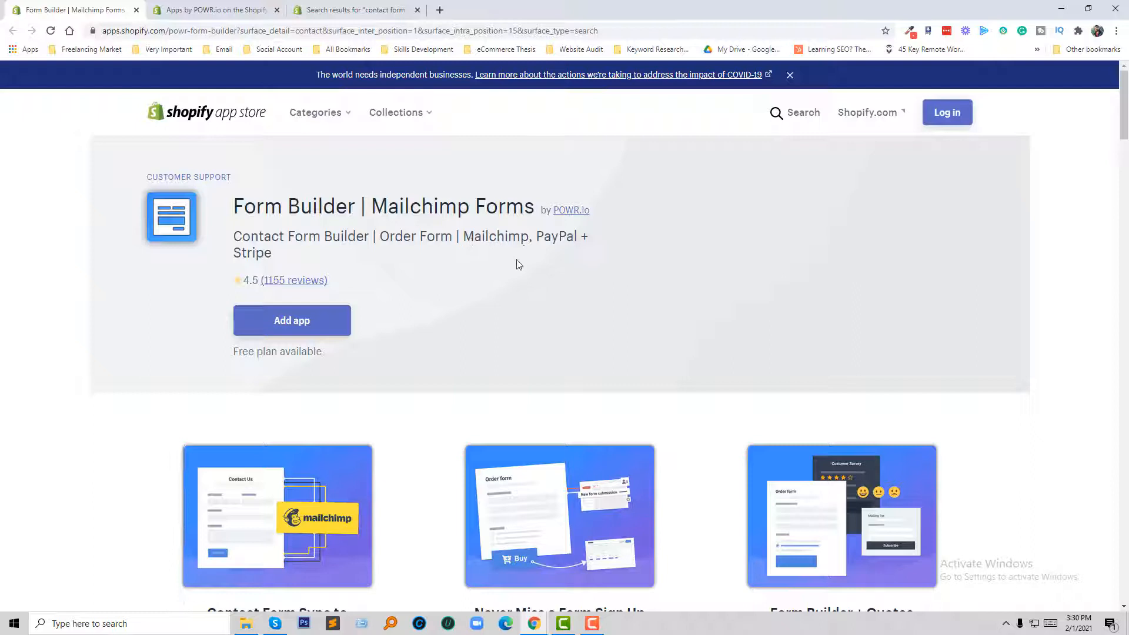
mouse_move(543, 250)
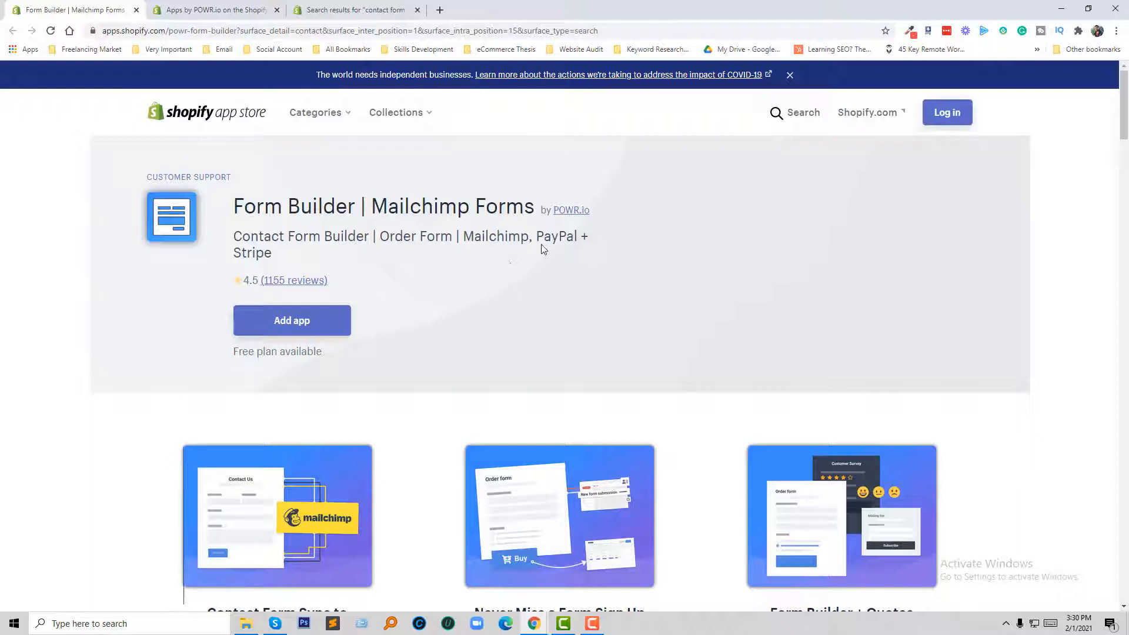
mouse_move(551, 245)
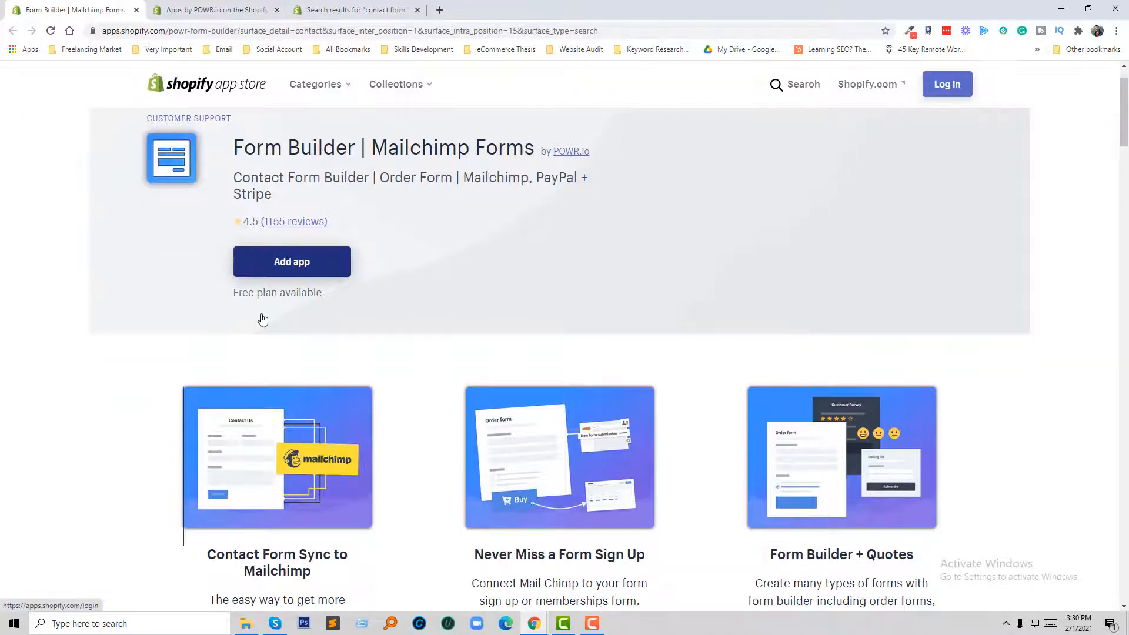
Read through the Form Builder About section and Top Features list
scroll("down", 3)
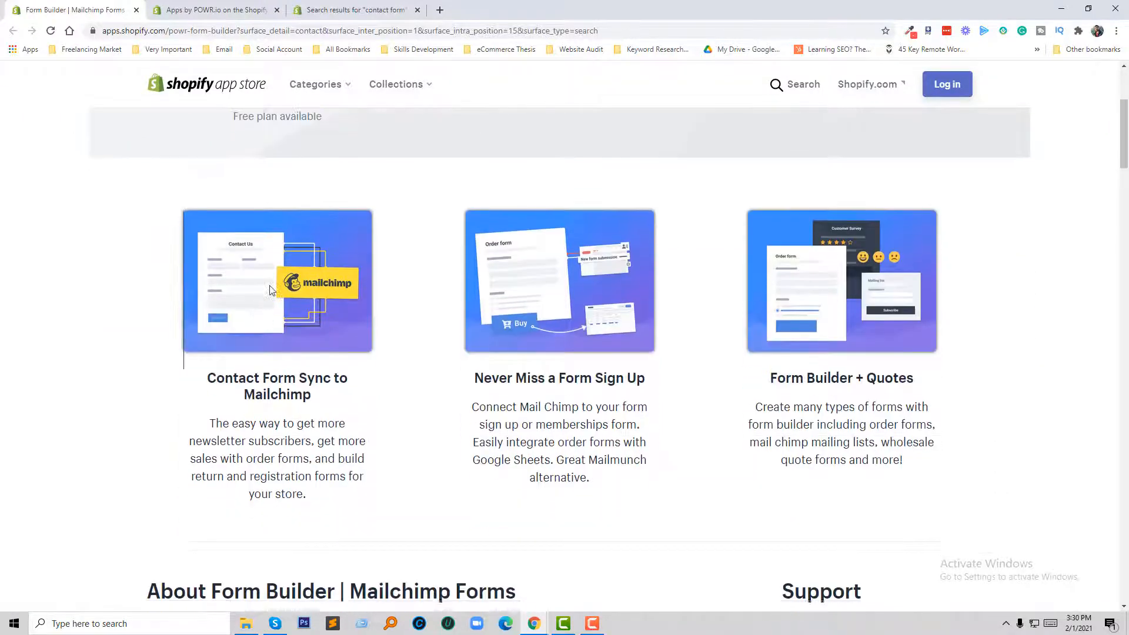
scroll("down", 3)
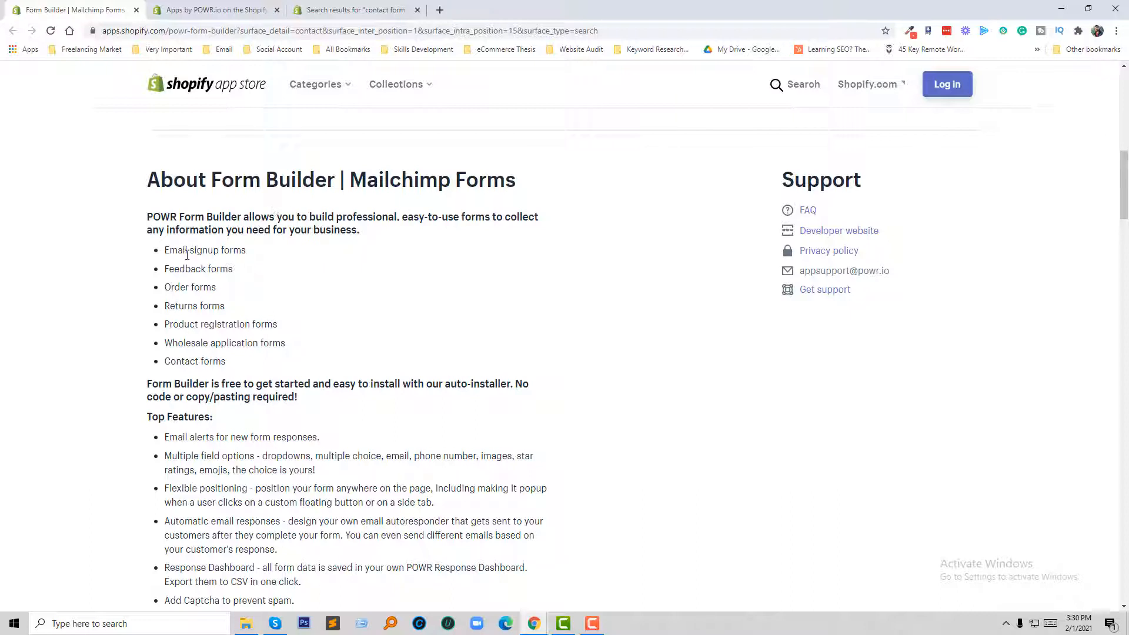
mouse_move(202, 252)
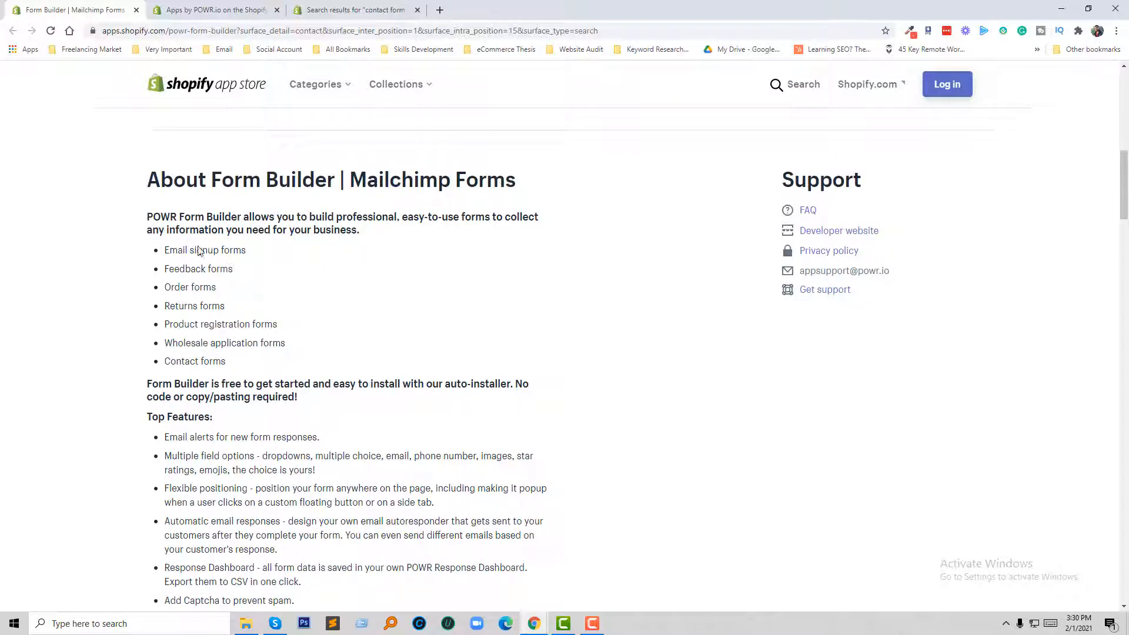
mouse_move(250, 263)
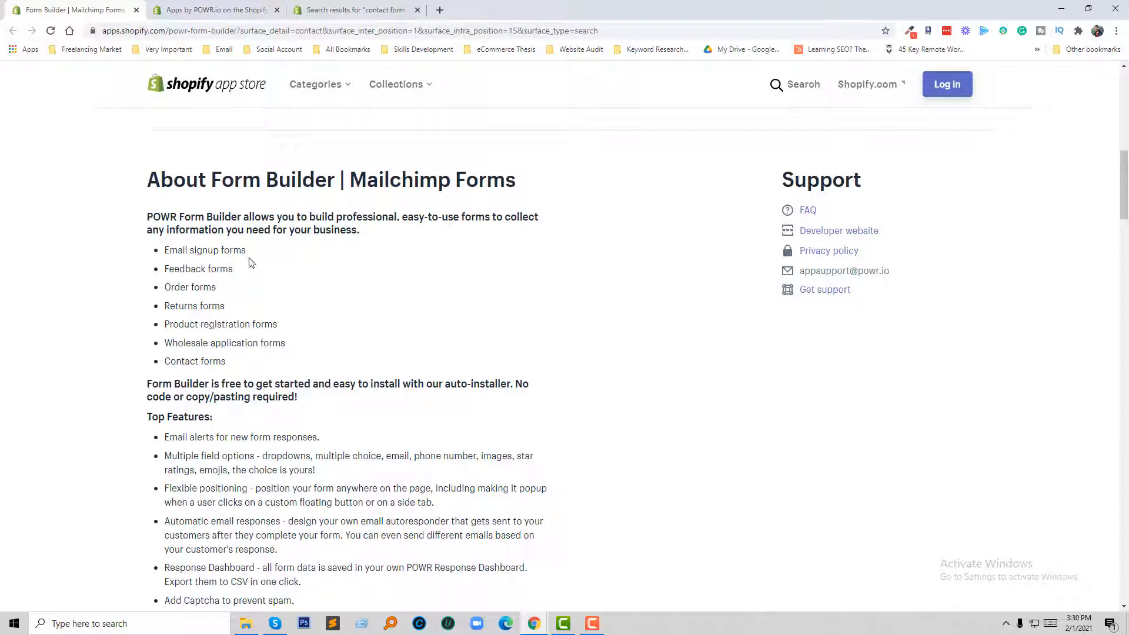
mouse_move(203, 322)
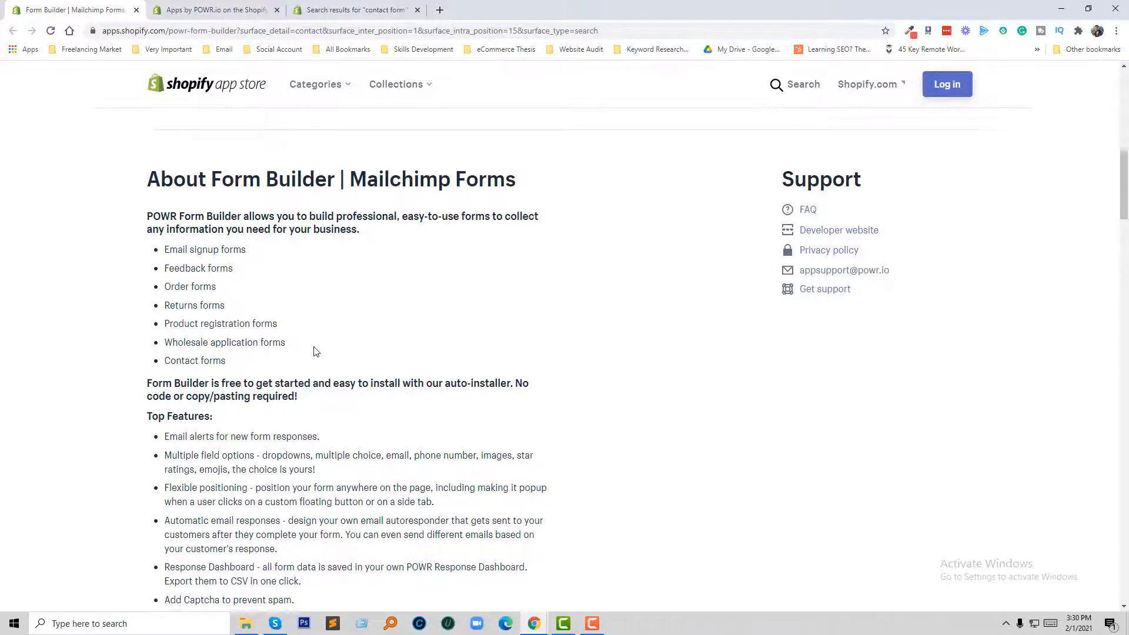
scroll("down", 3)
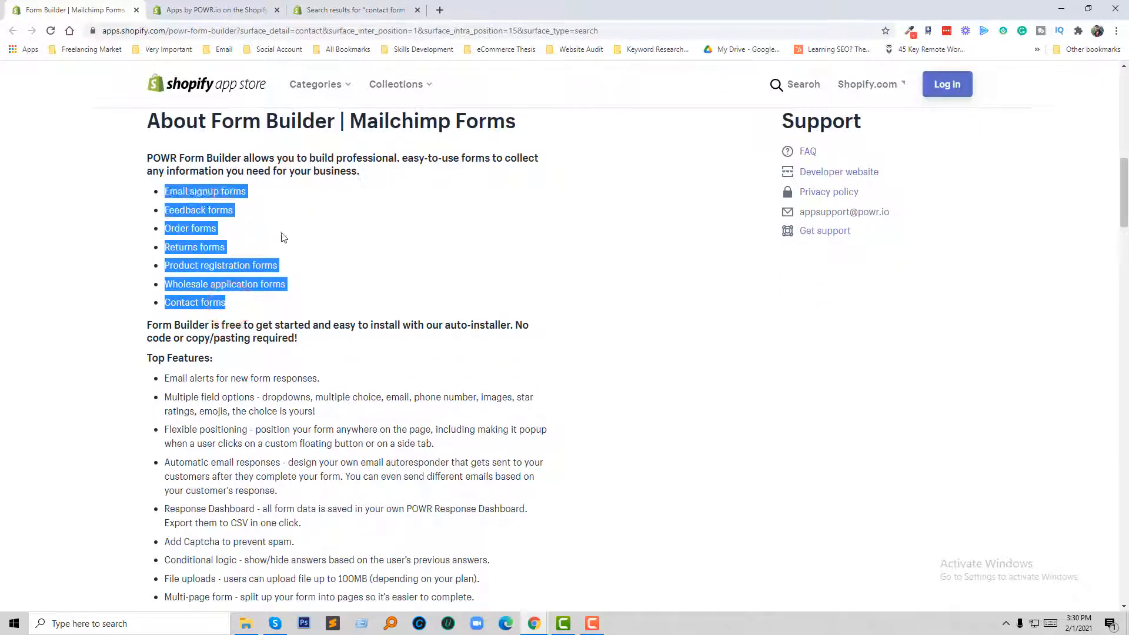
left_click(291, 272)
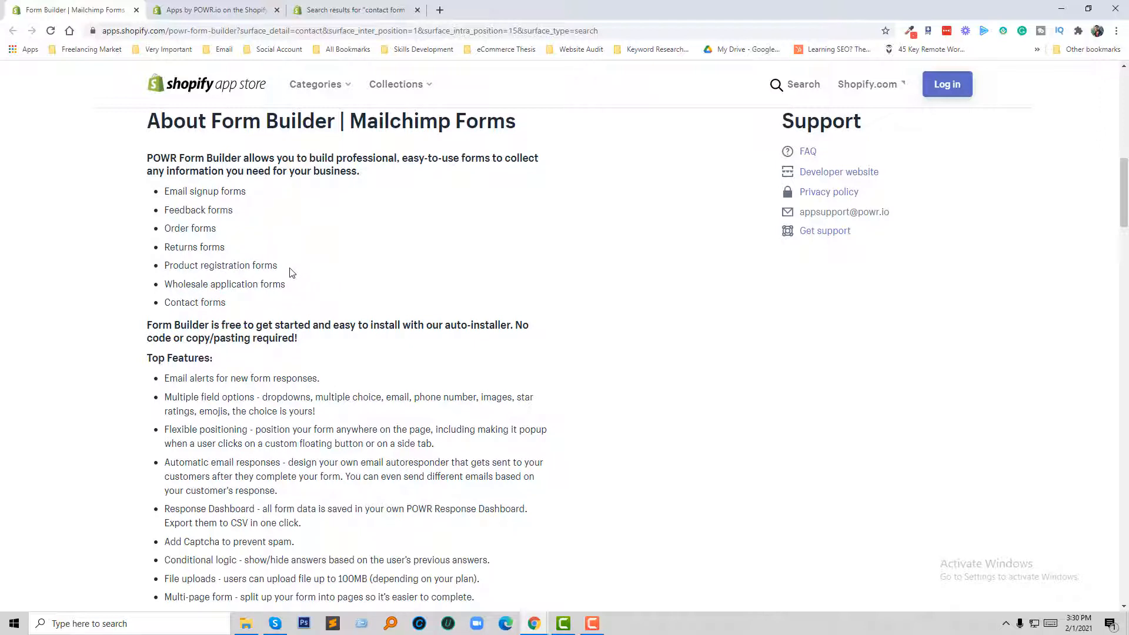
mouse_move(259, 312)
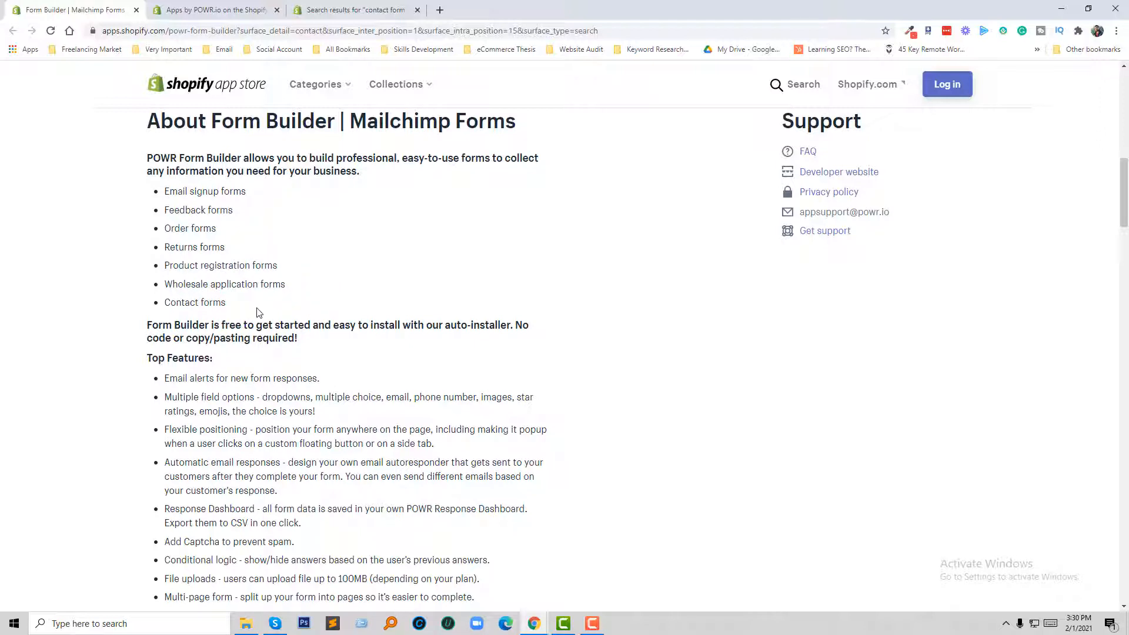
scroll("down", 3)
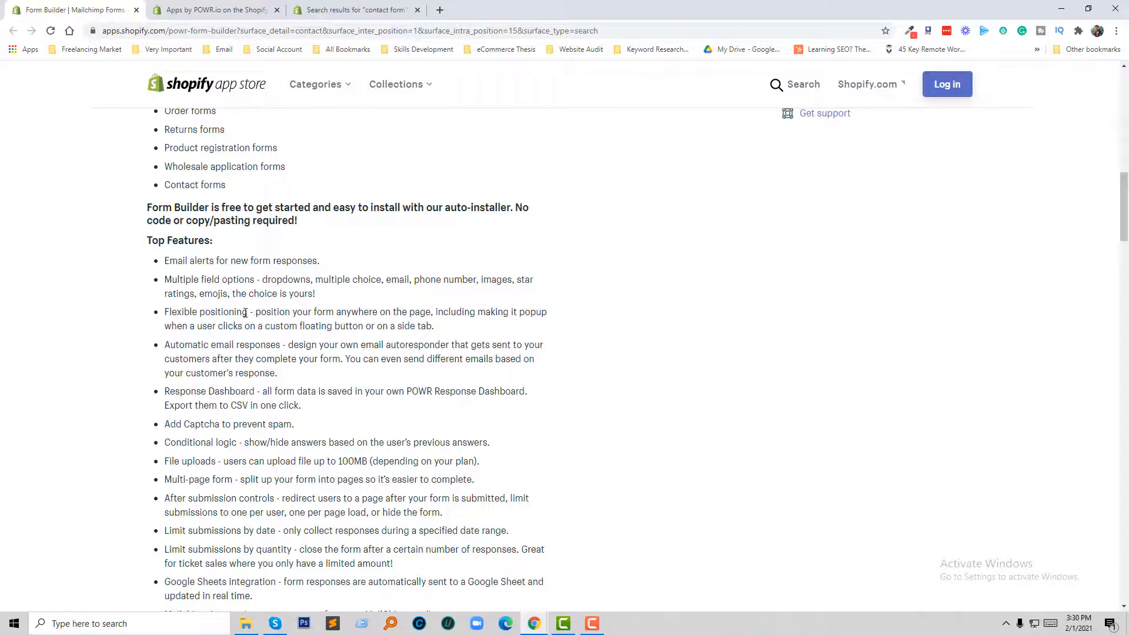
scroll("down", 3)
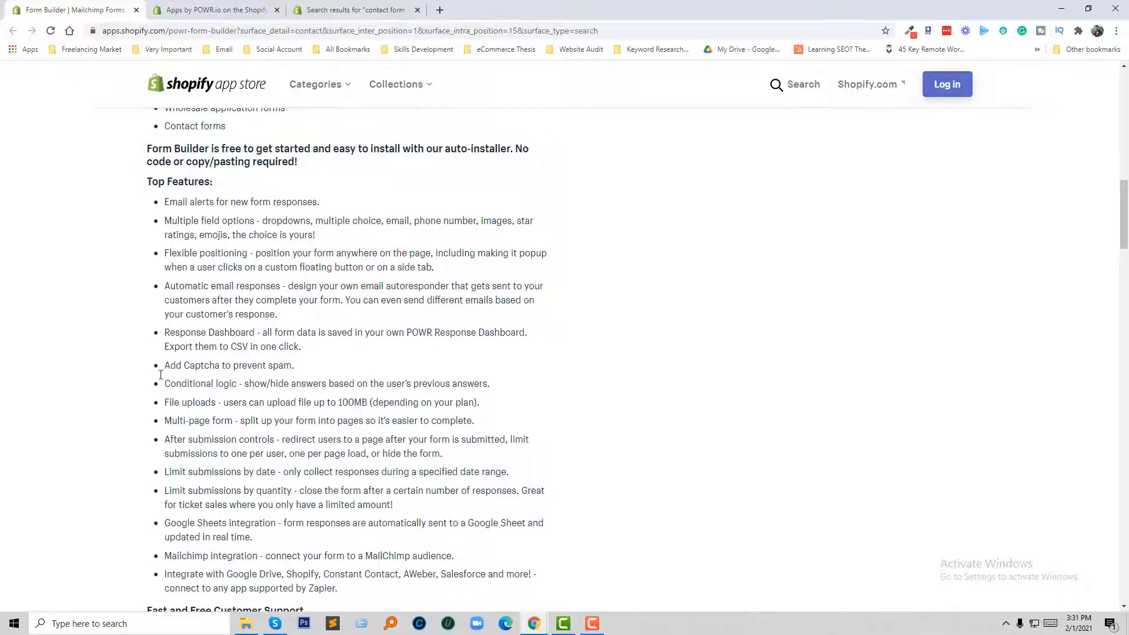
mouse_move(218, 407)
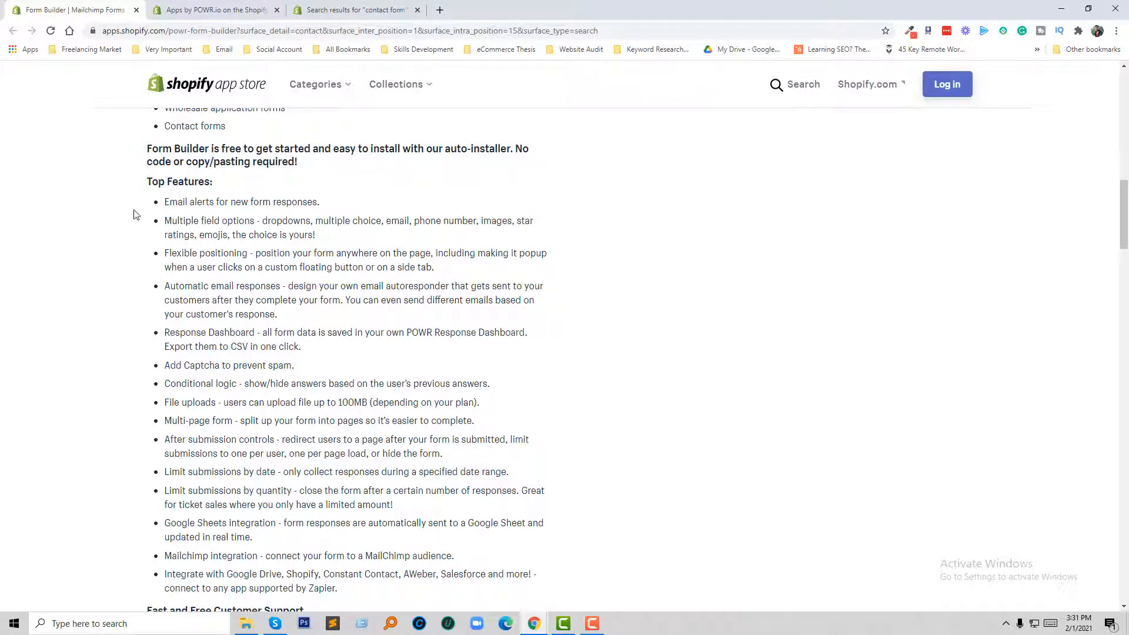
mouse_move(221, 414)
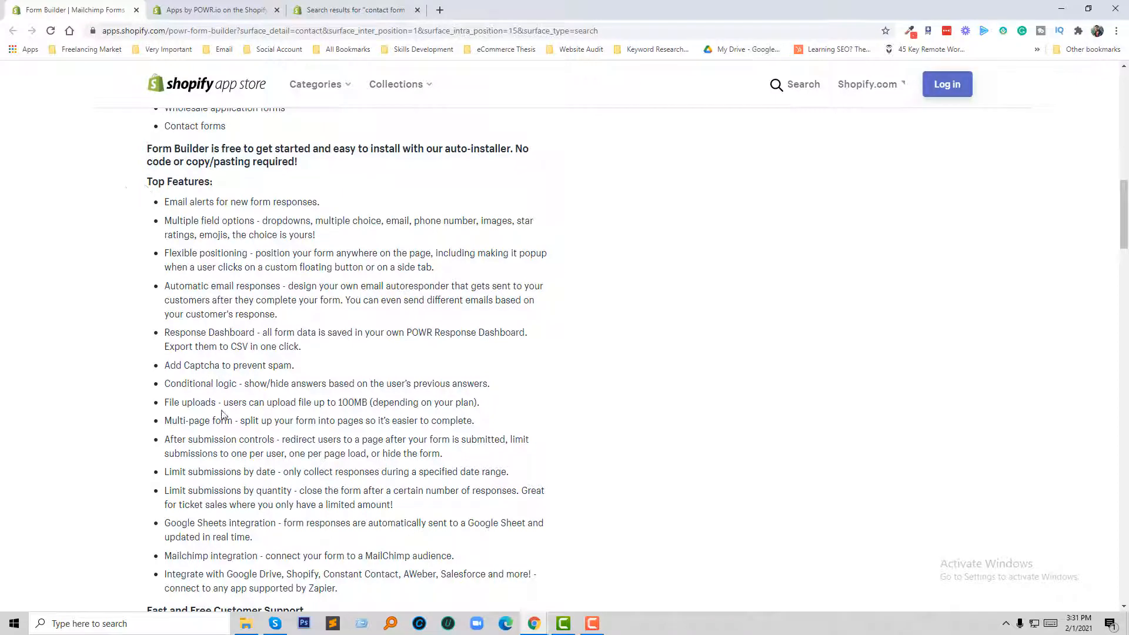
Reach the Media gallery and enlarge the "Create unlimited forms" image
scroll("down", 3)
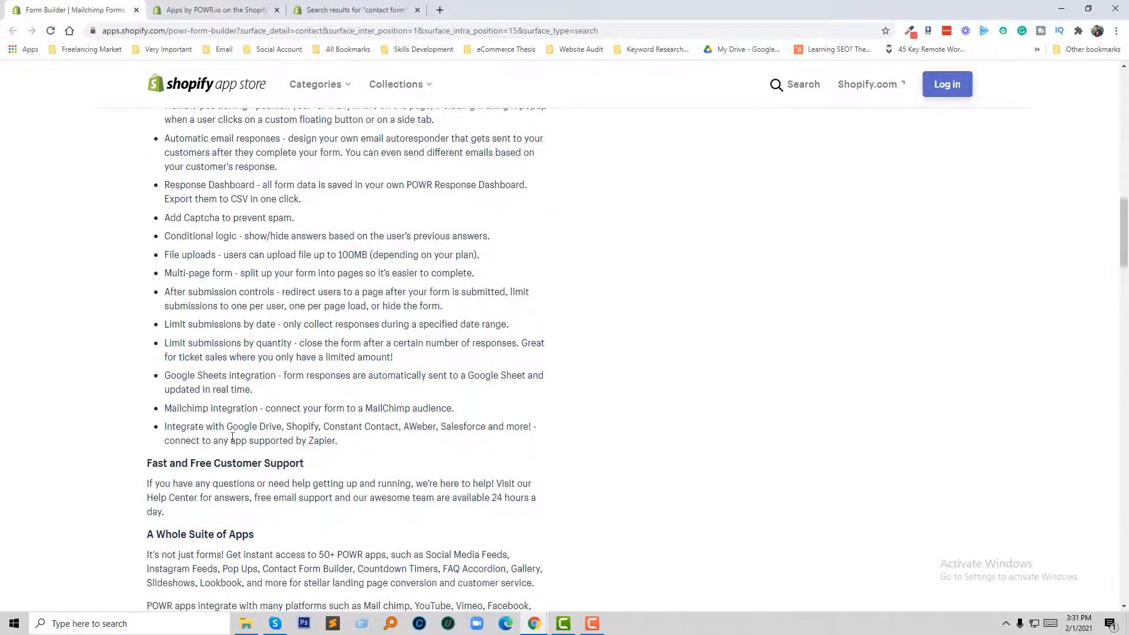
scroll("down", 3)
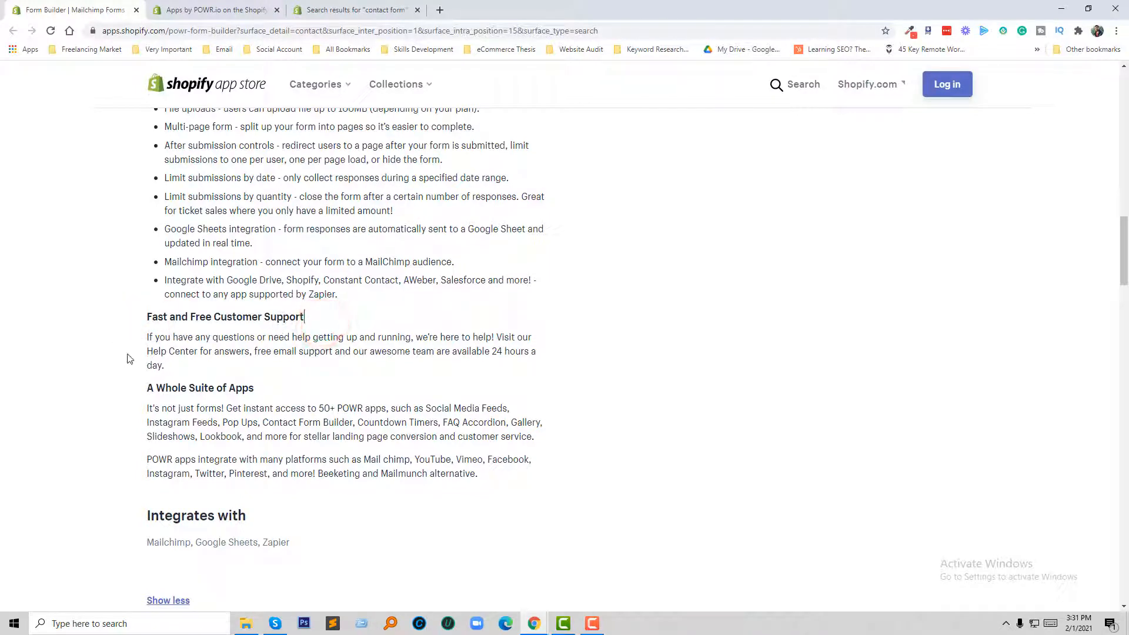
mouse_move(200, 339)
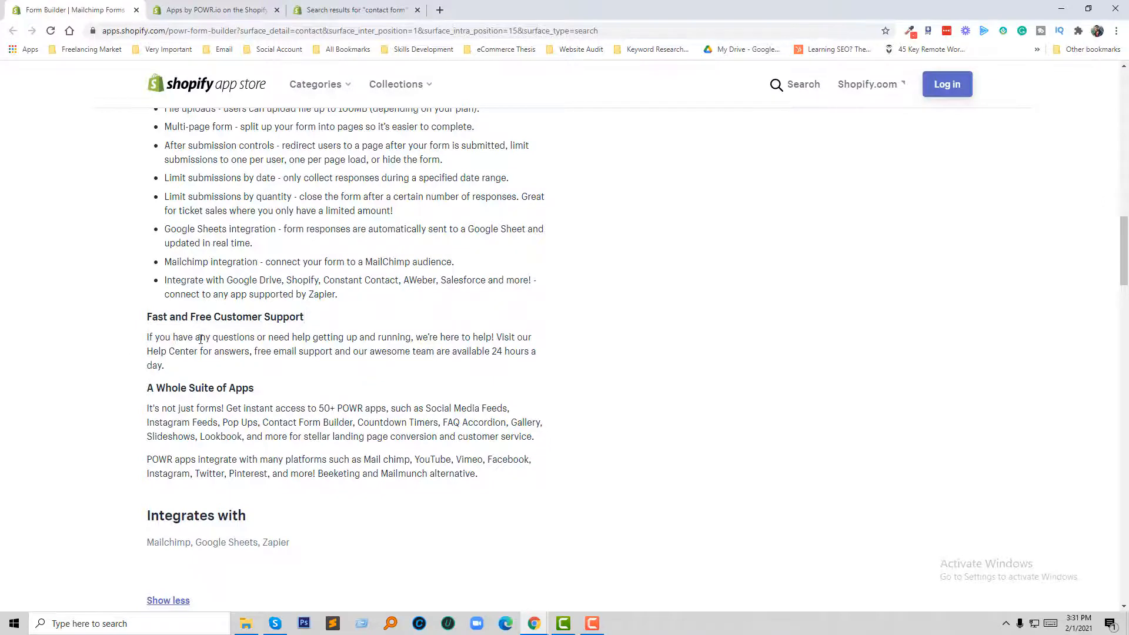
scroll("down", 3)
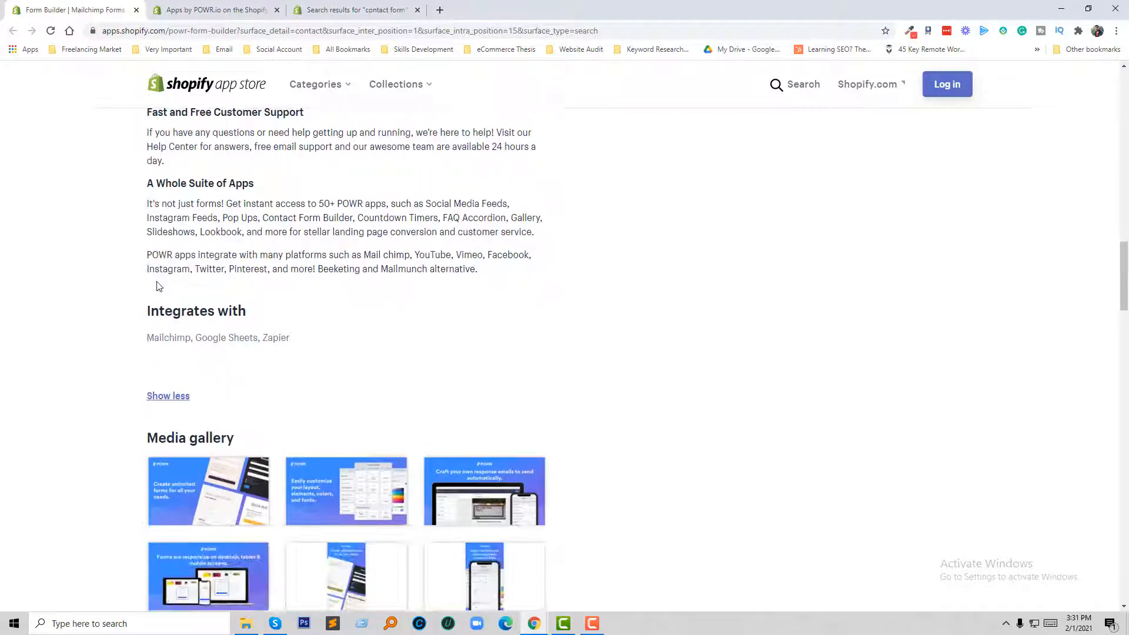
scroll("down", 3)
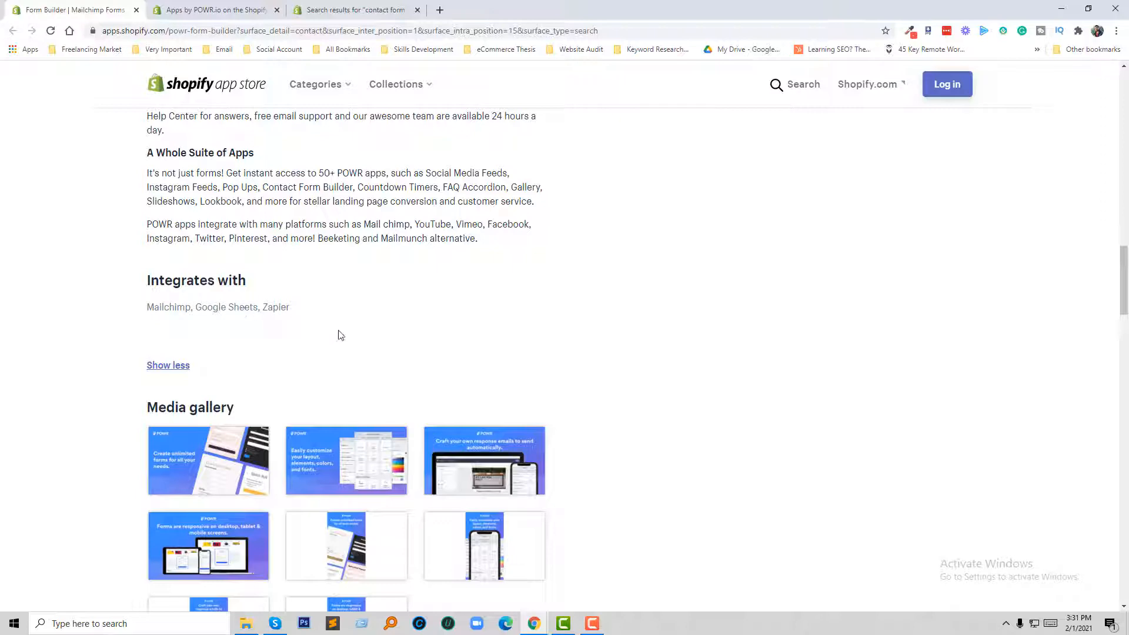
scroll("down", 3)
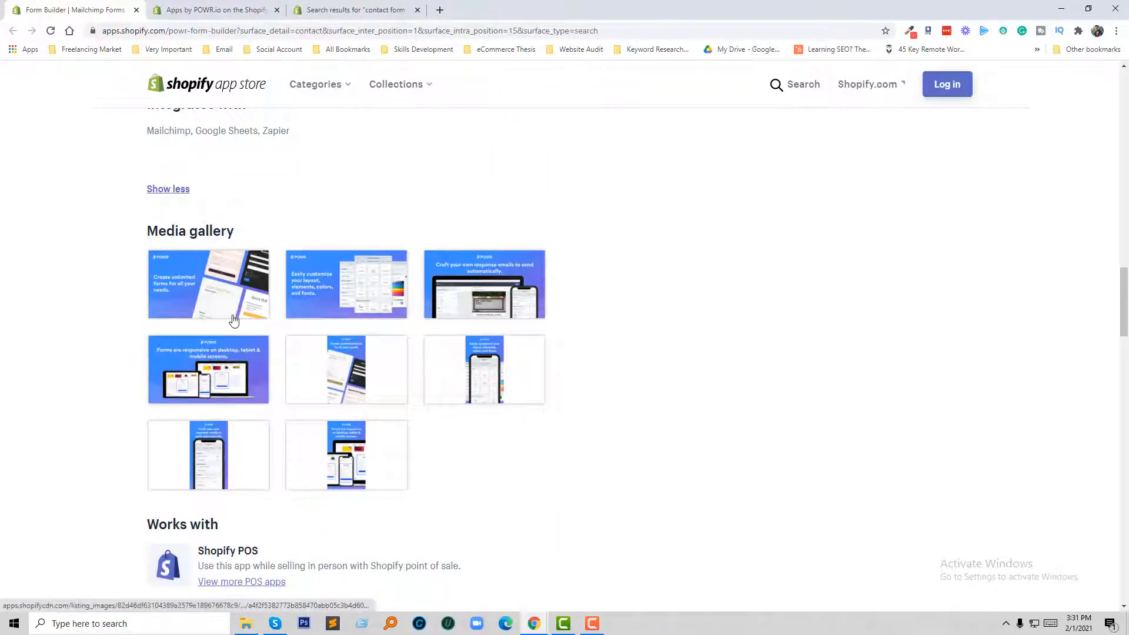
mouse_move(224, 294)
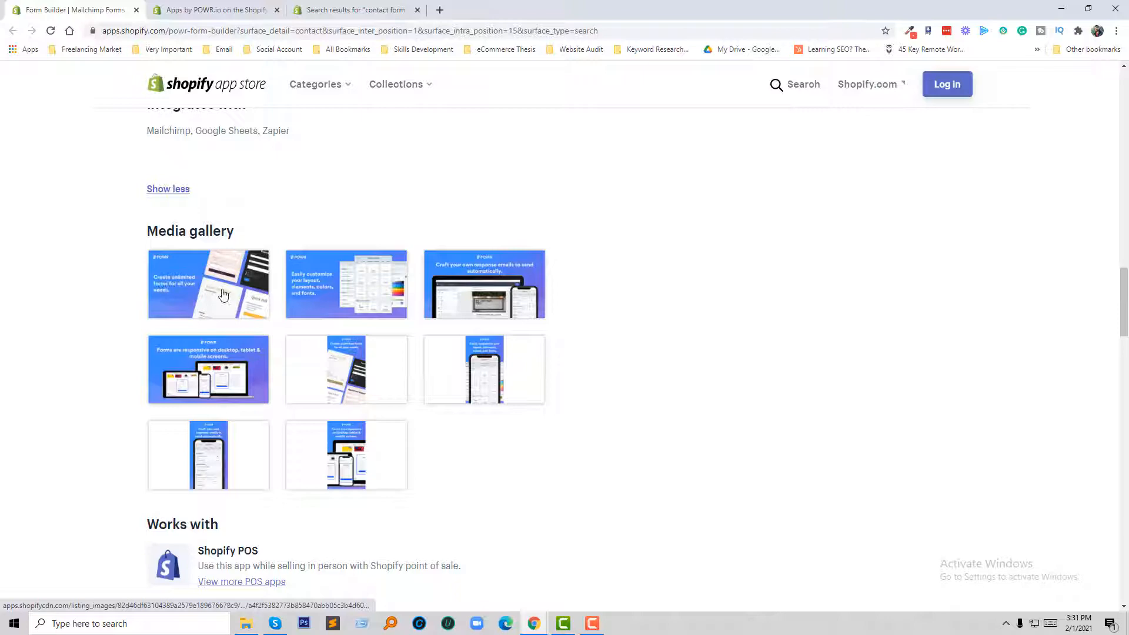
left_click(208, 283)
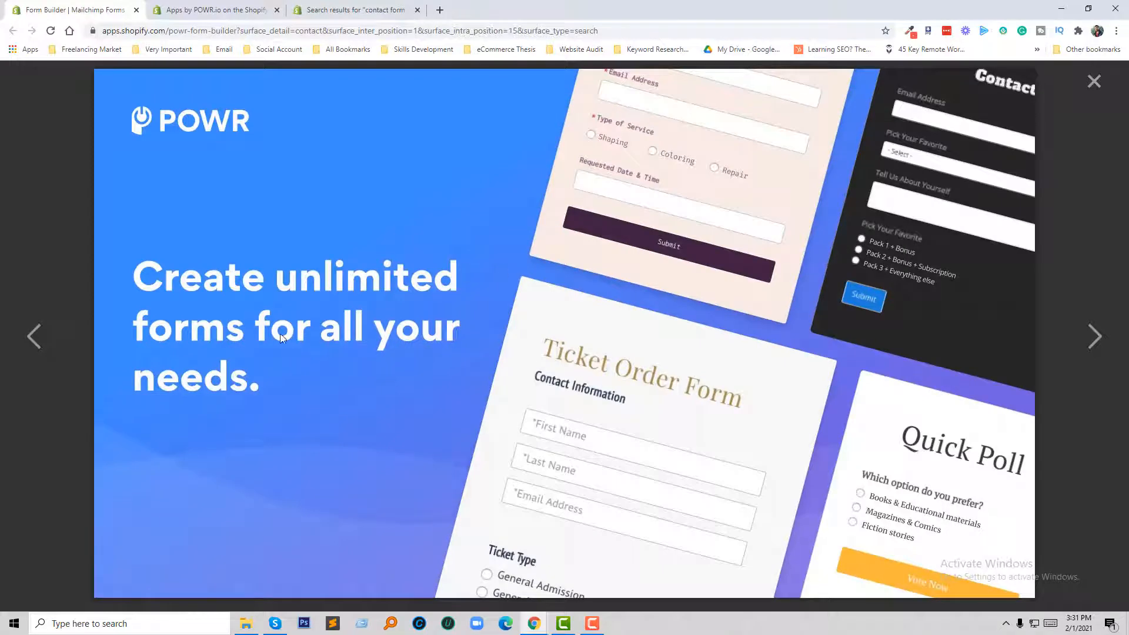
mouse_move(810, 363)
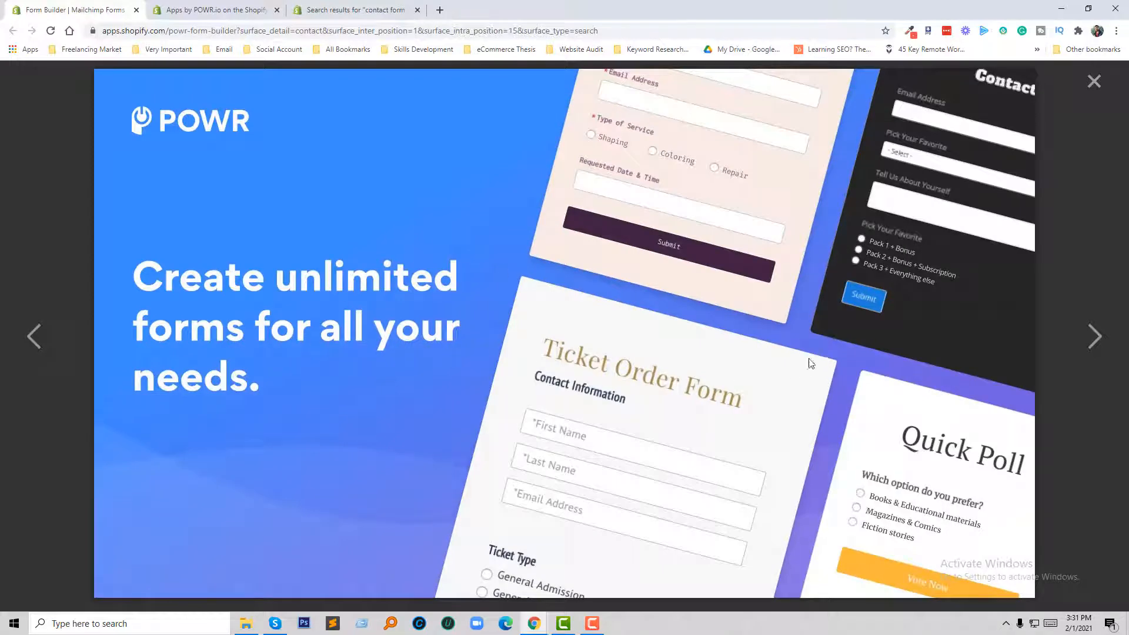
mouse_move(1093, 343)
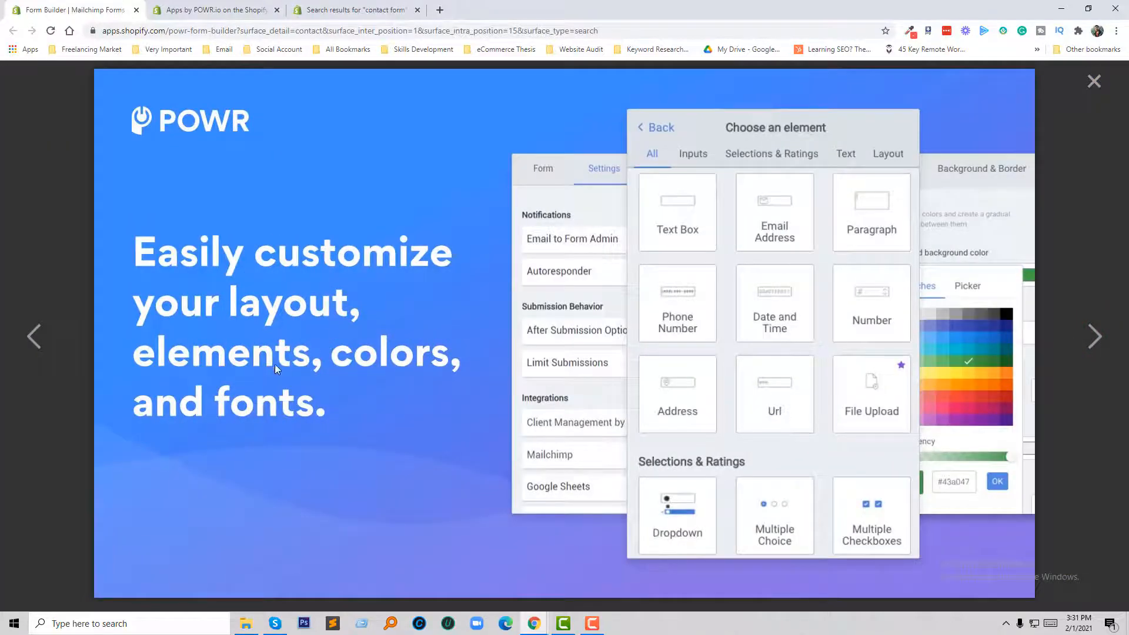
mouse_move(360, 423)
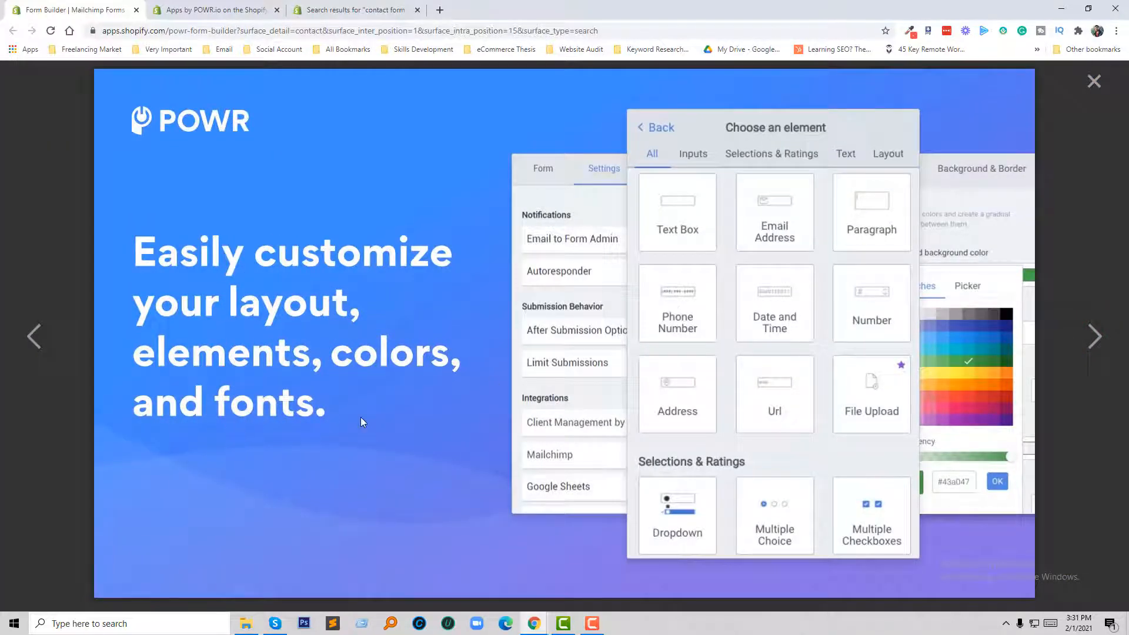
mouse_move(689, 392)
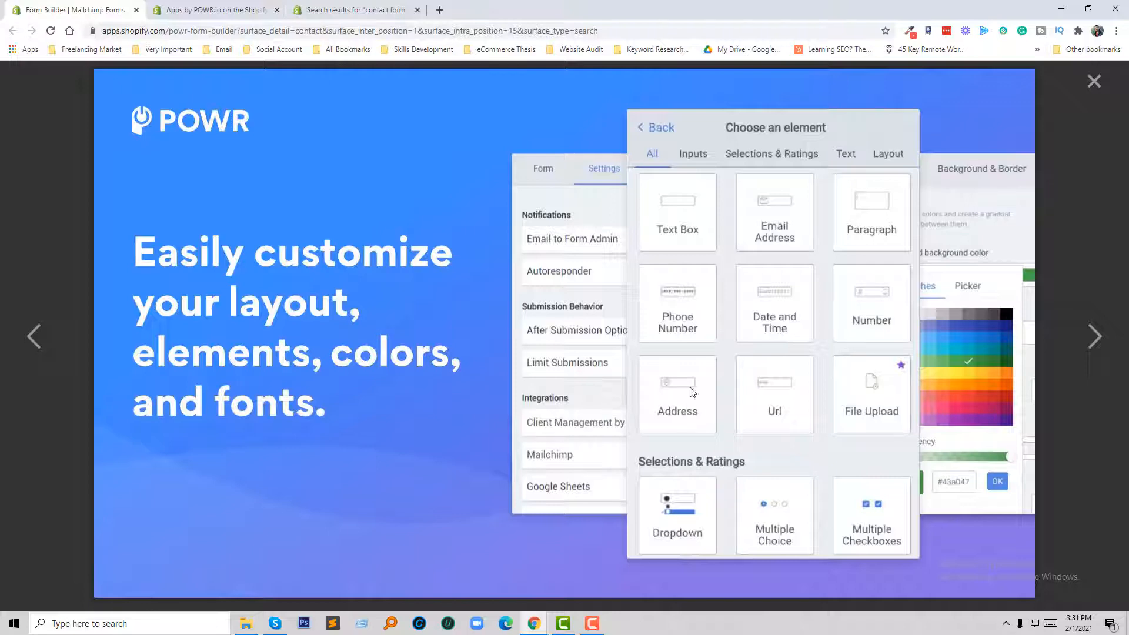
Advance the enlarged gallery to the next image
left_click(1094, 336)
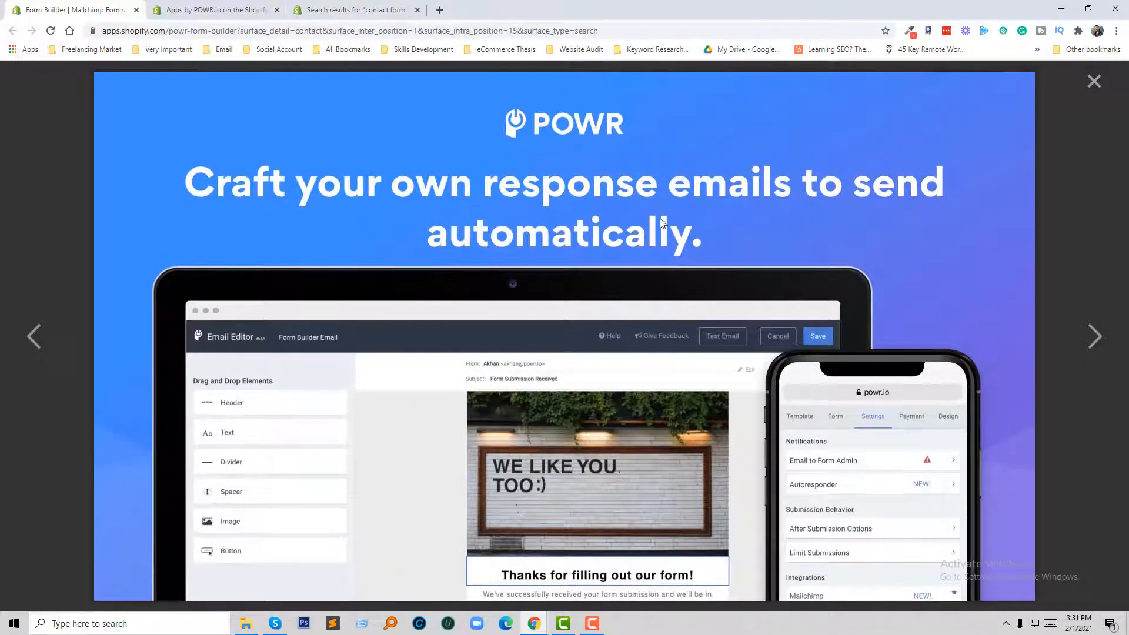
mouse_move(320, 405)
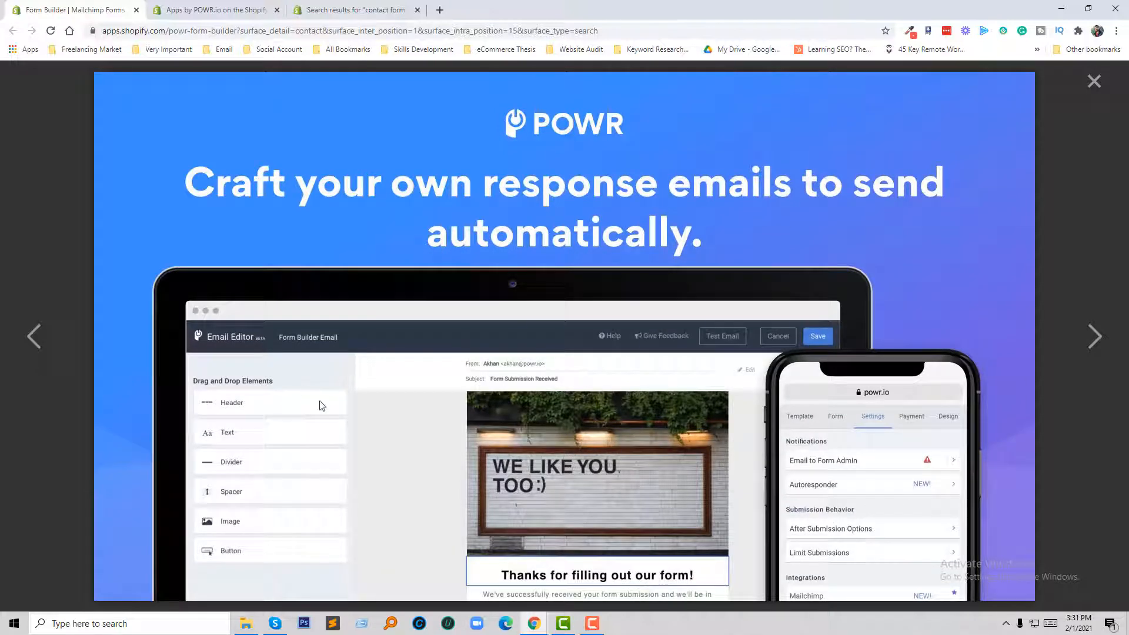
mouse_move(1039, 372)
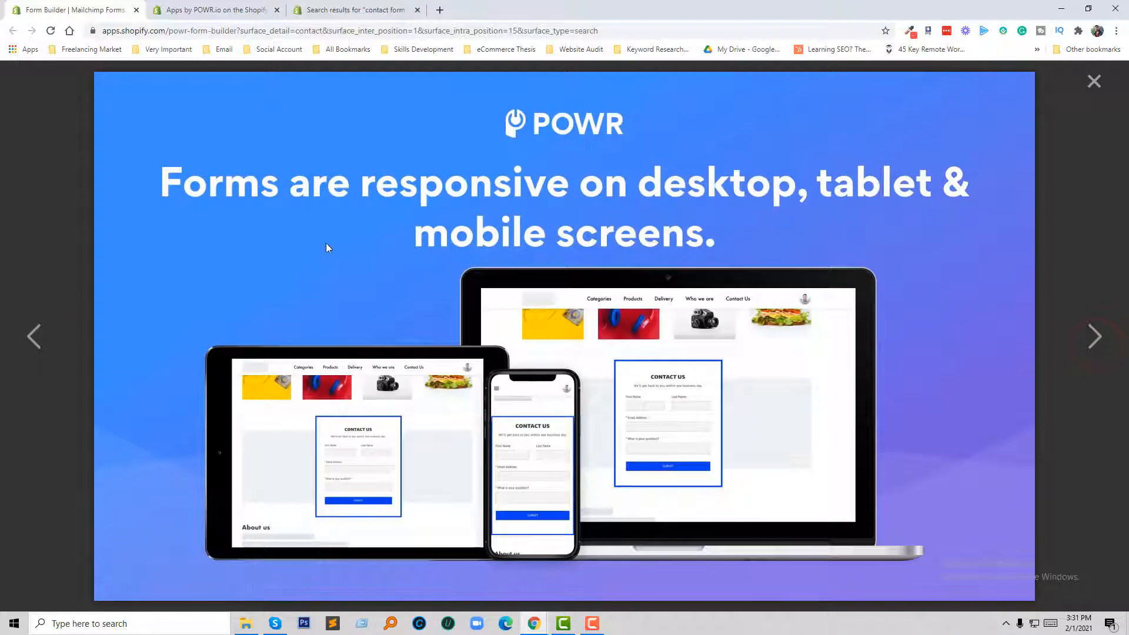
mouse_move(445, 244)
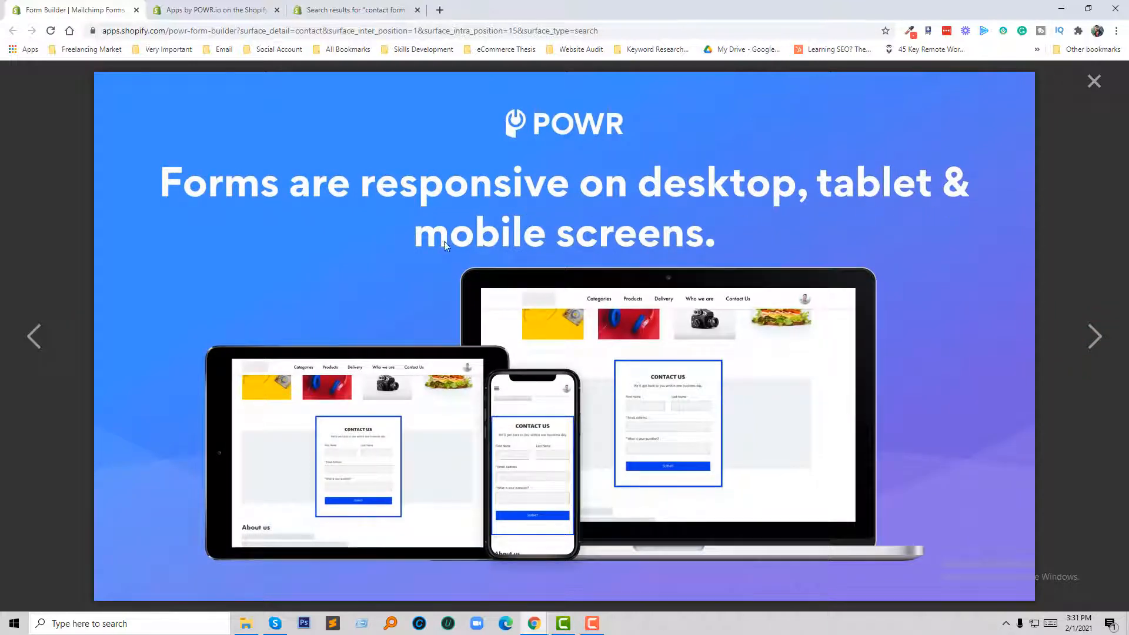
mouse_move(329, 334)
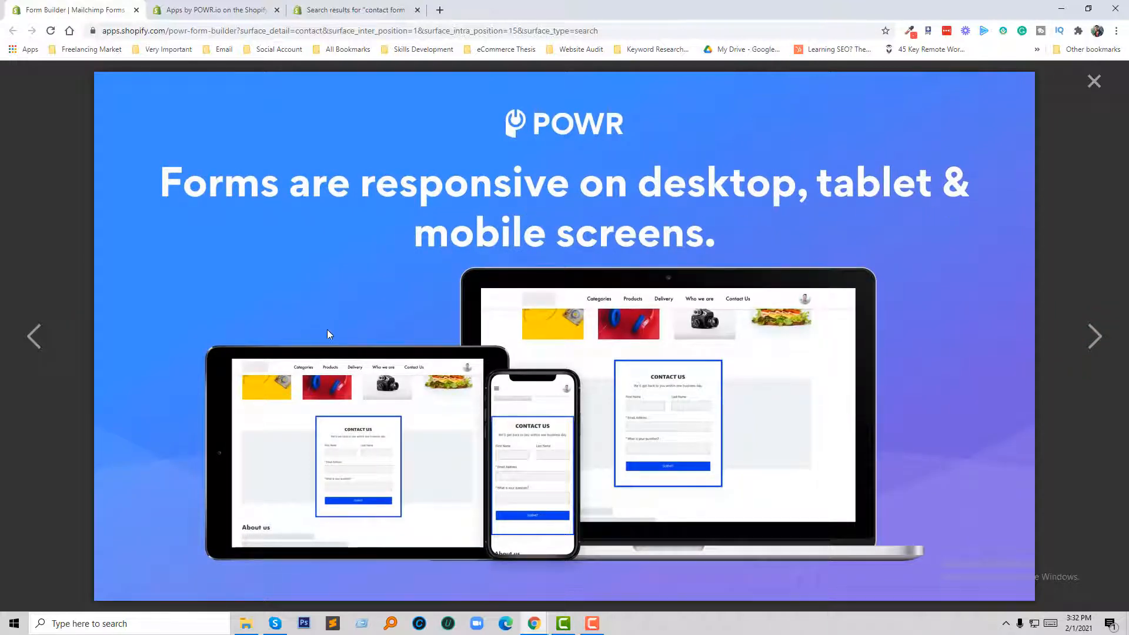
mouse_move(420, 316)
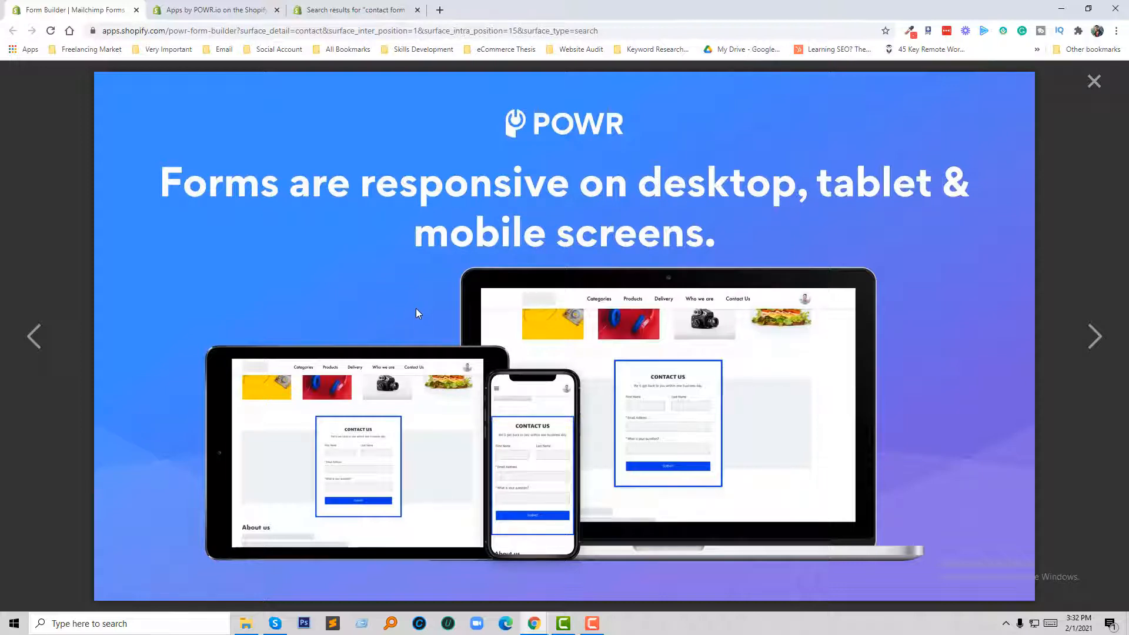
mouse_move(1094, 81)
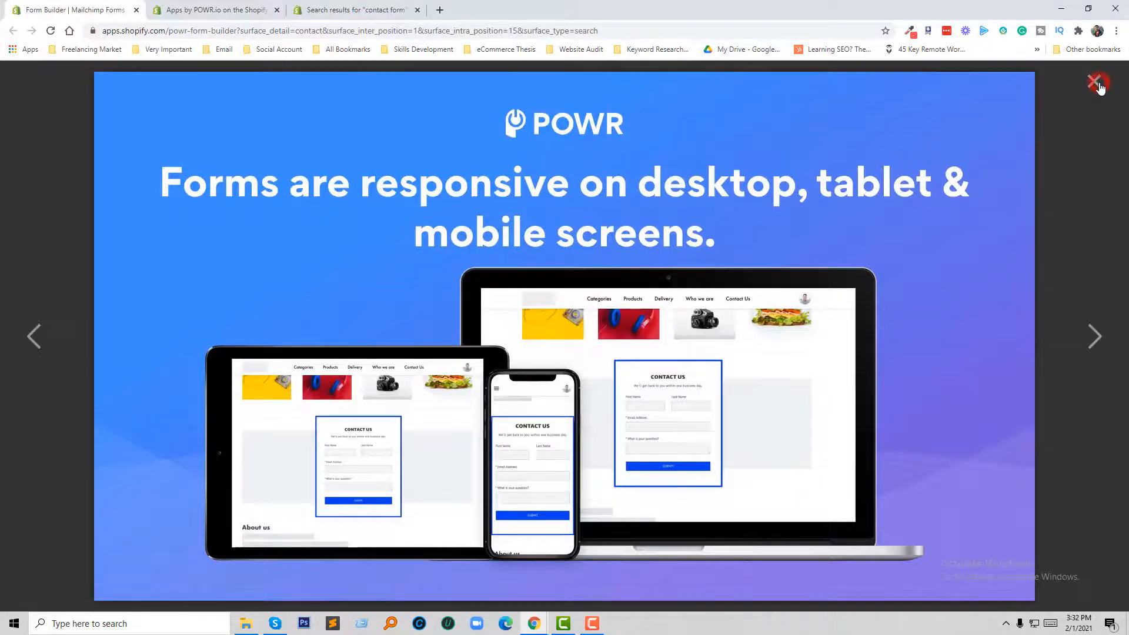
Reopen the first gallery image, step through three images, then close the viewer
left_click(1097, 81)
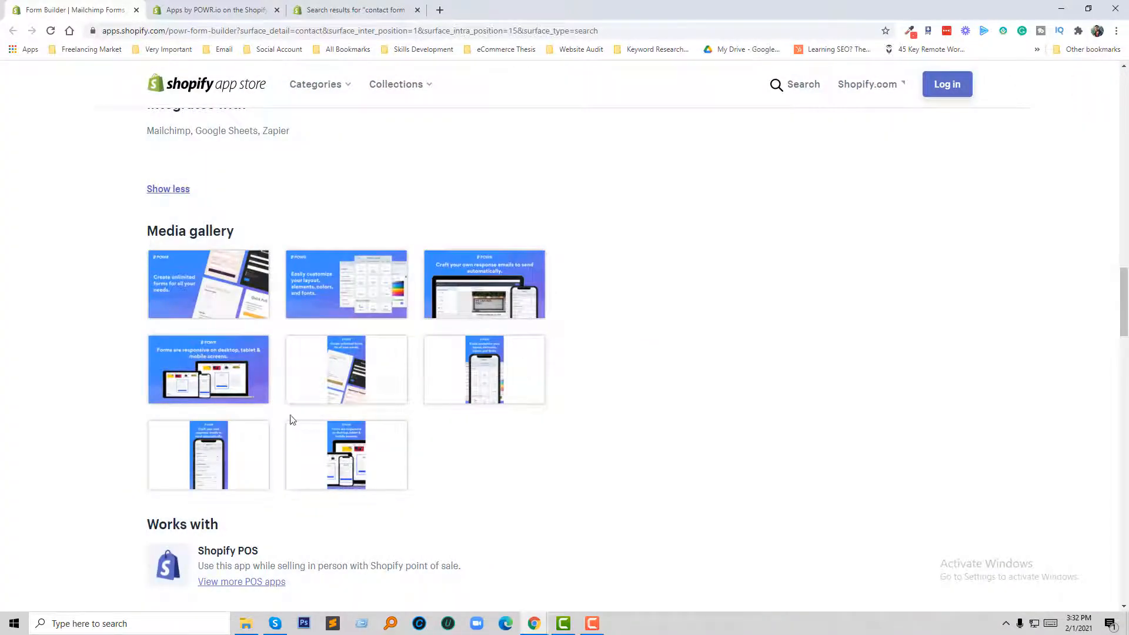
left_click(208, 284)
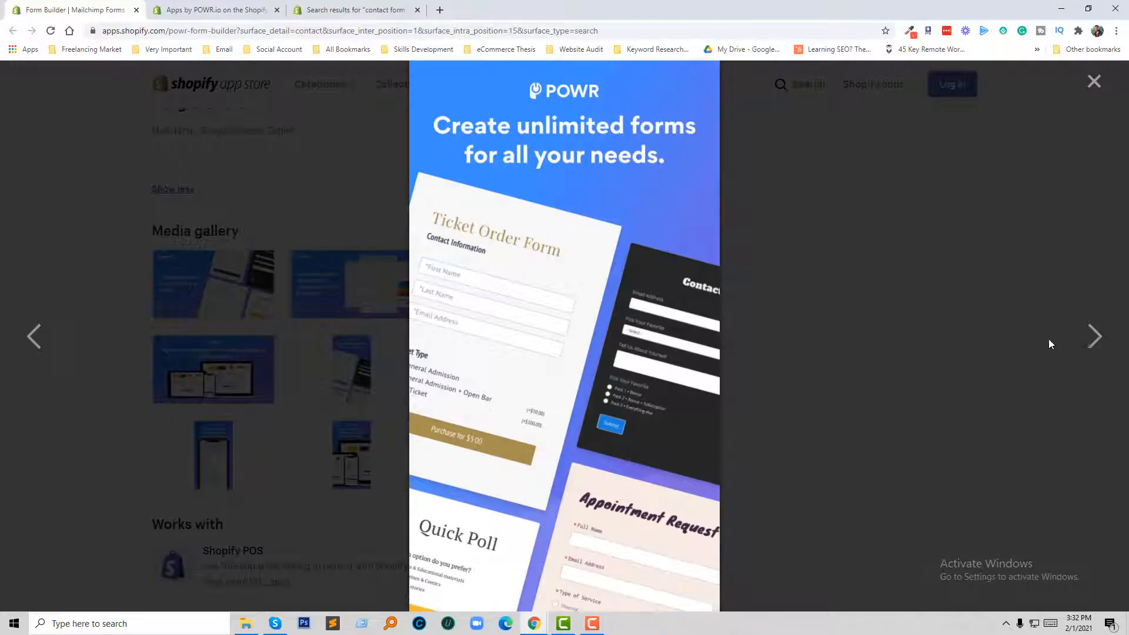
left_click(1094, 336)
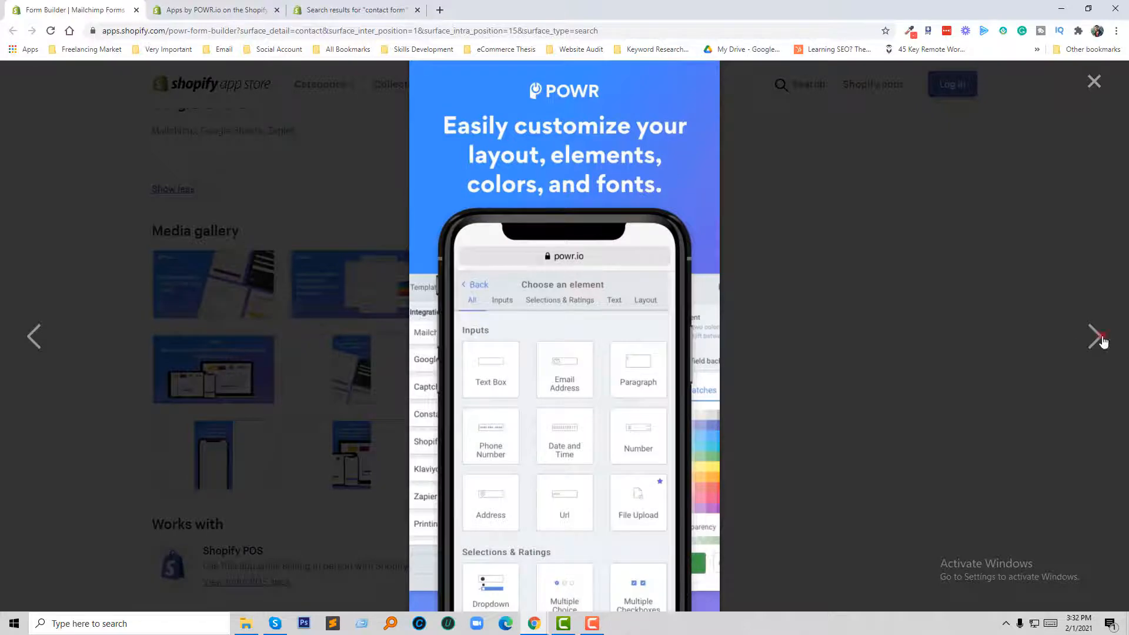
left_click(1094, 336)
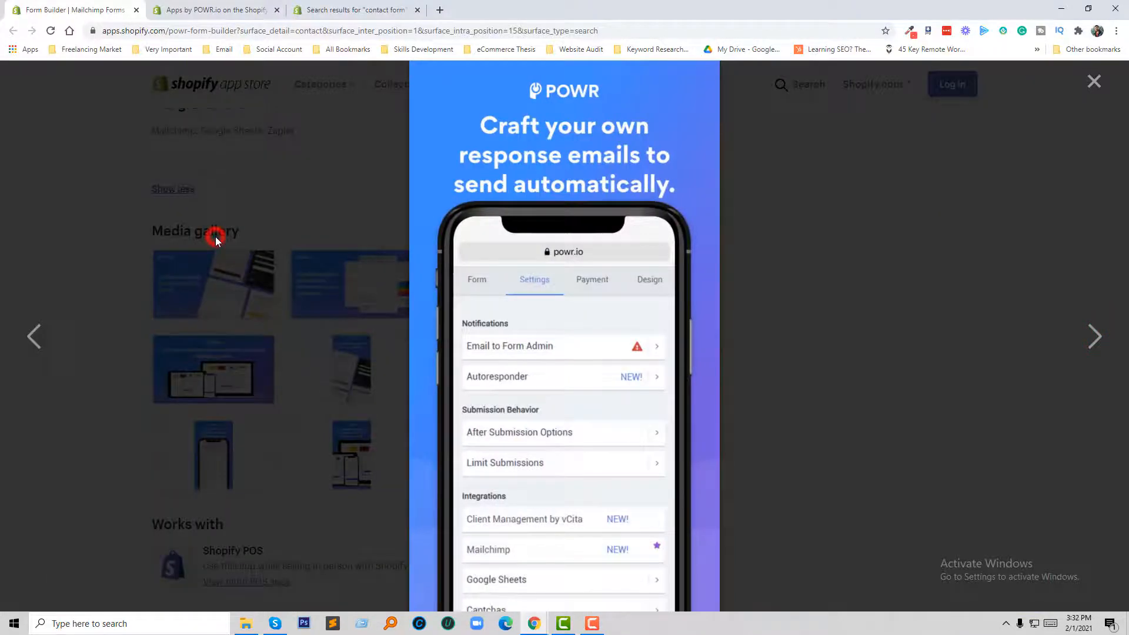
left_click(1094, 81)
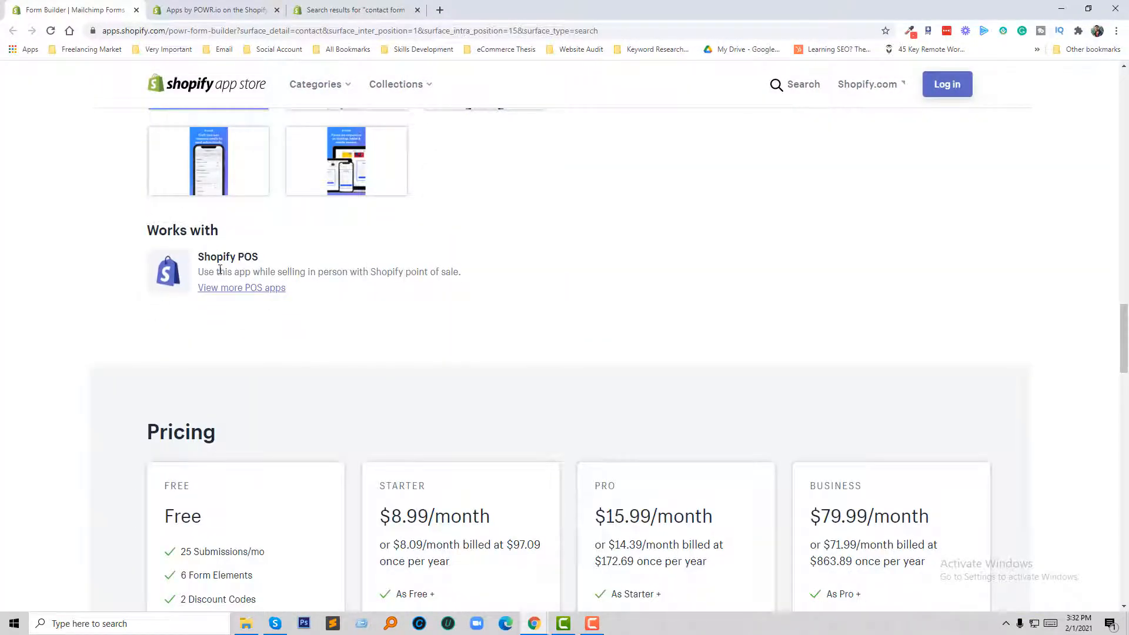
Compare the Free, Starter, Pro and Business plans, highlighting Zapier Integration
scroll("down", 3)
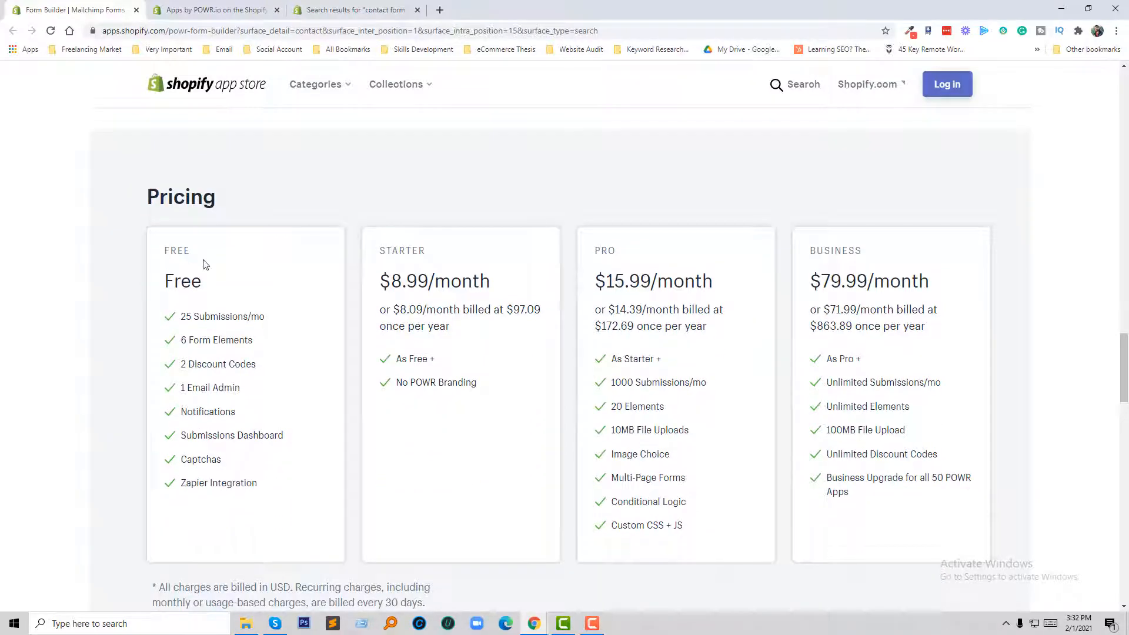
scroll("down", 3)
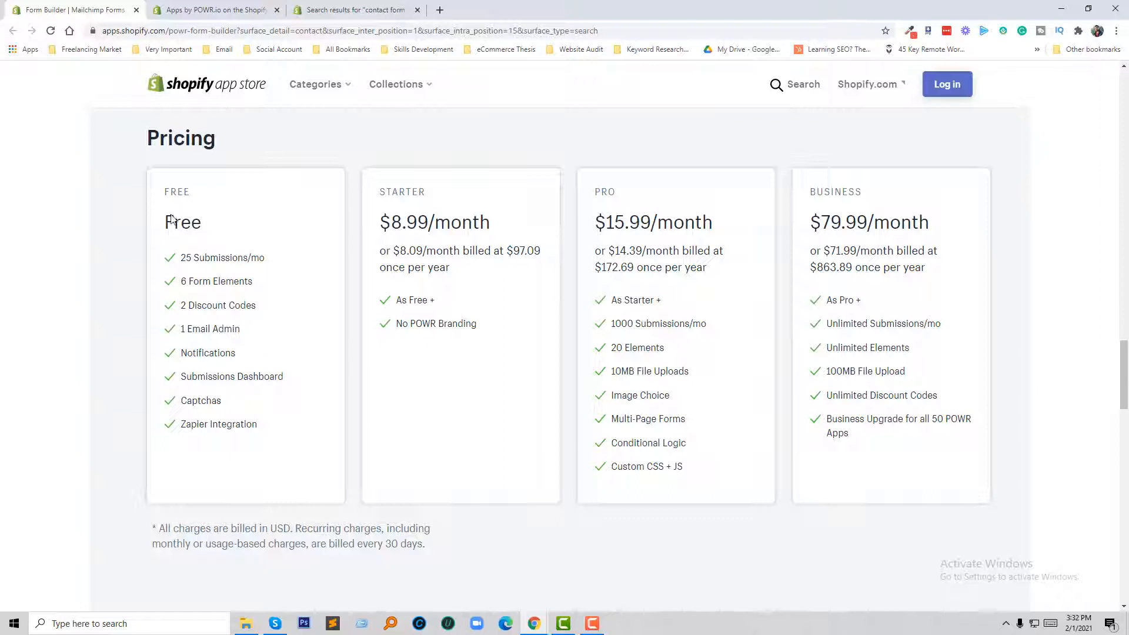
mouse_move(220, 231)
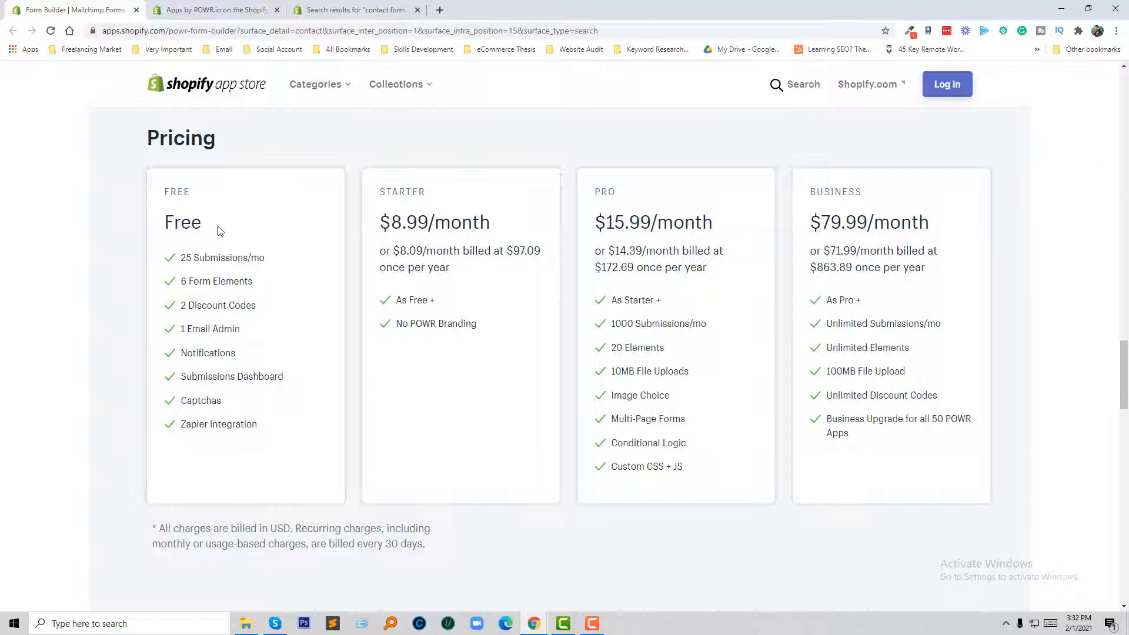
mouse_move(206, 276)
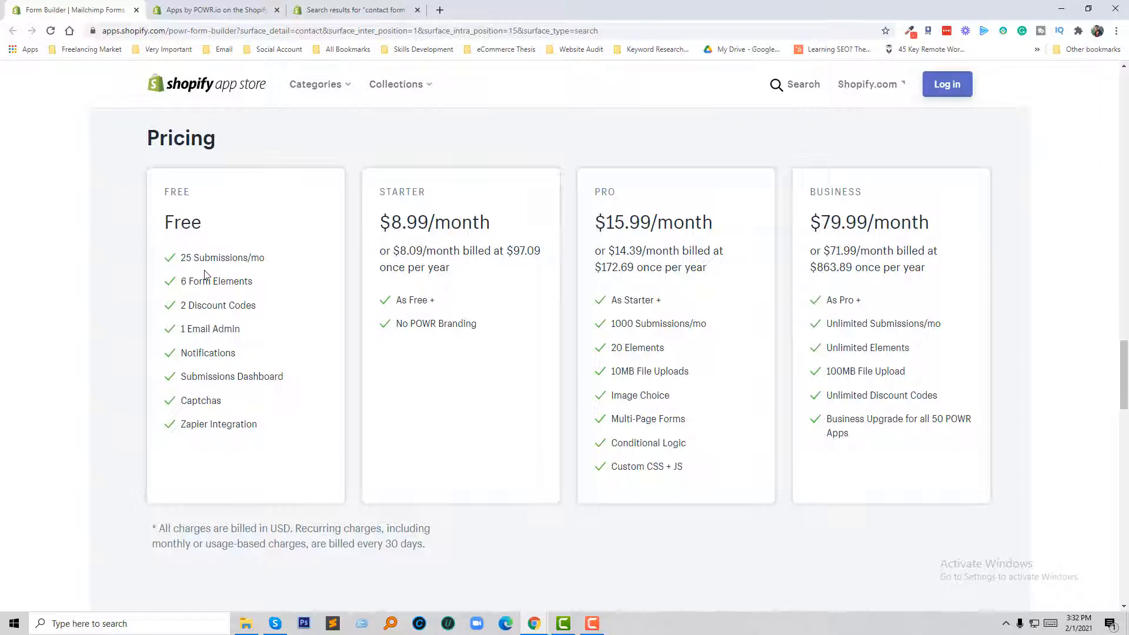
mouse_move(195, 294)
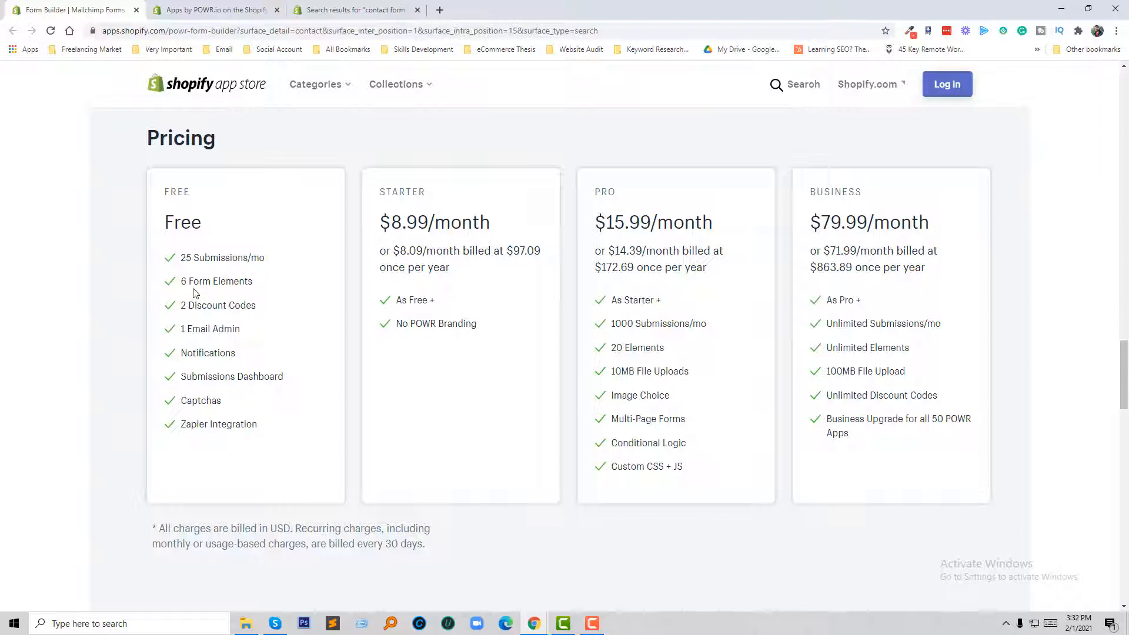
mouse_move(208, 304)
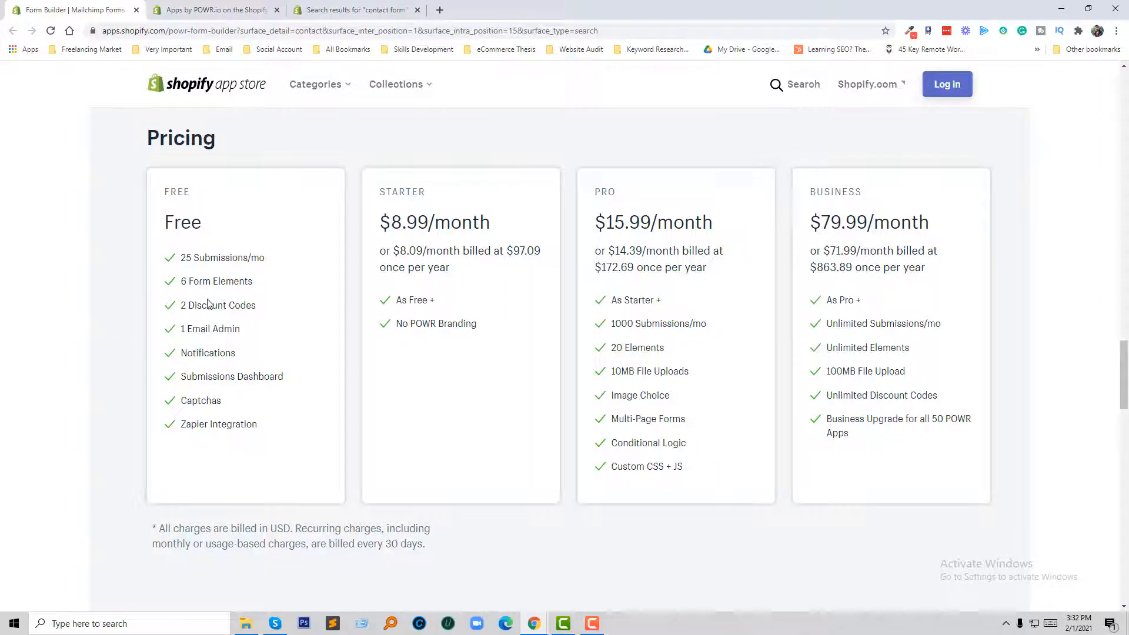
mouse_move(266, 317)
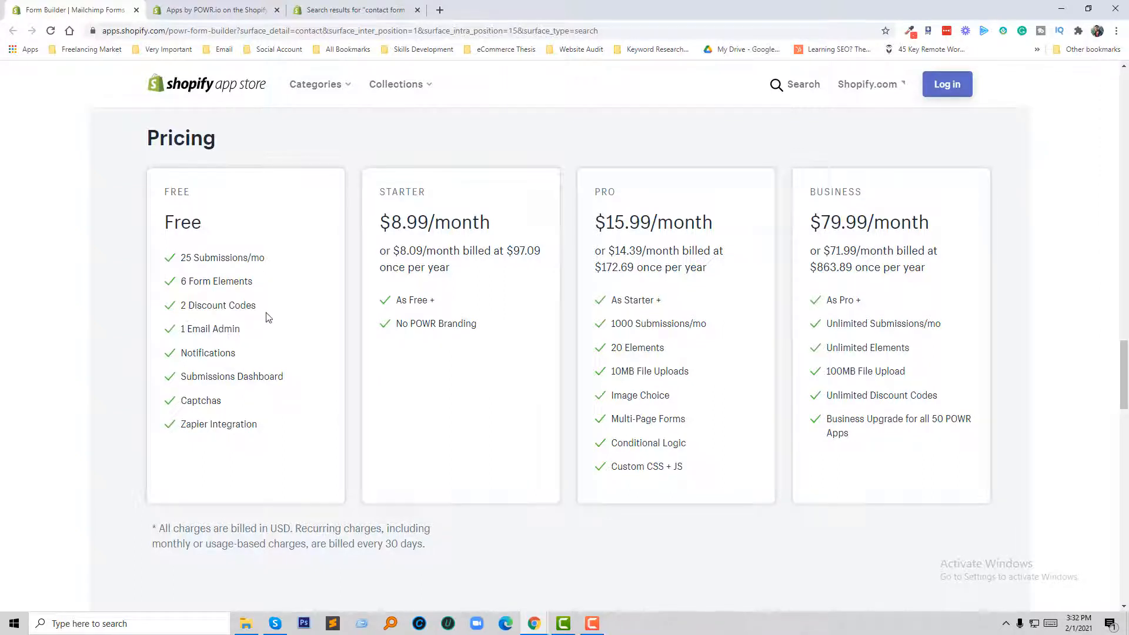
mouse_move(203, 359)
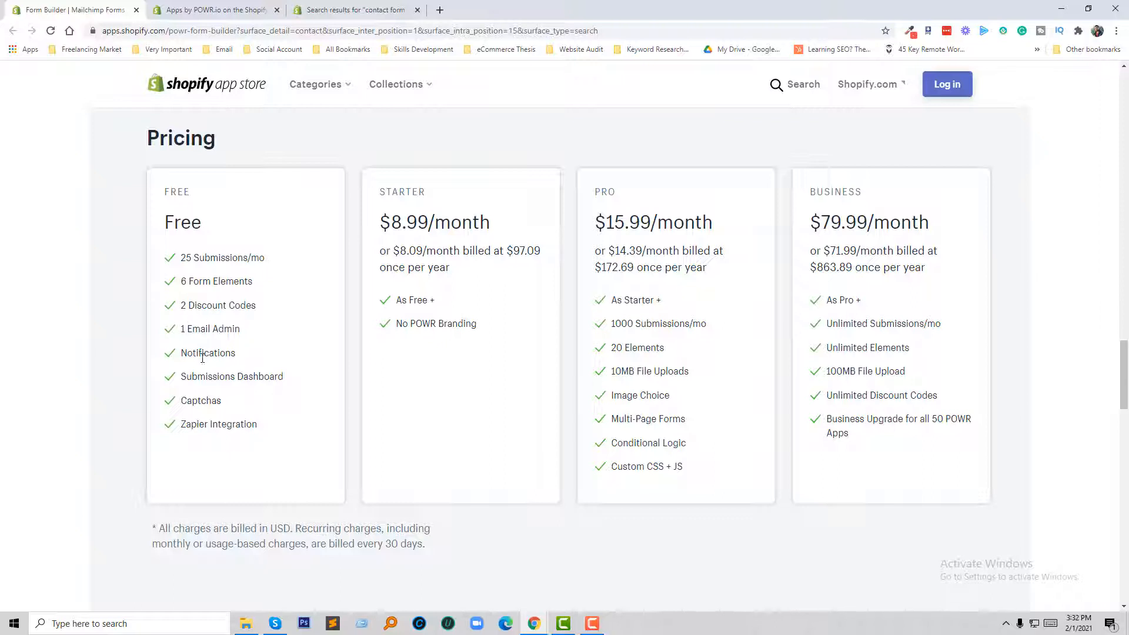
mouse_move(251, 389)
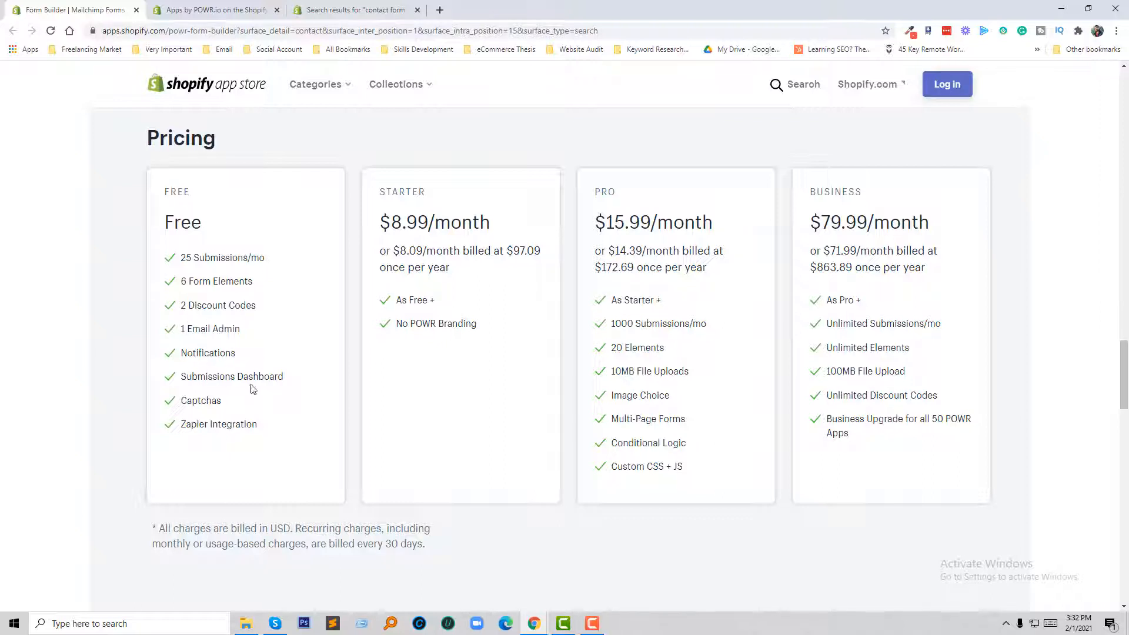
mouse_move(259, 429)
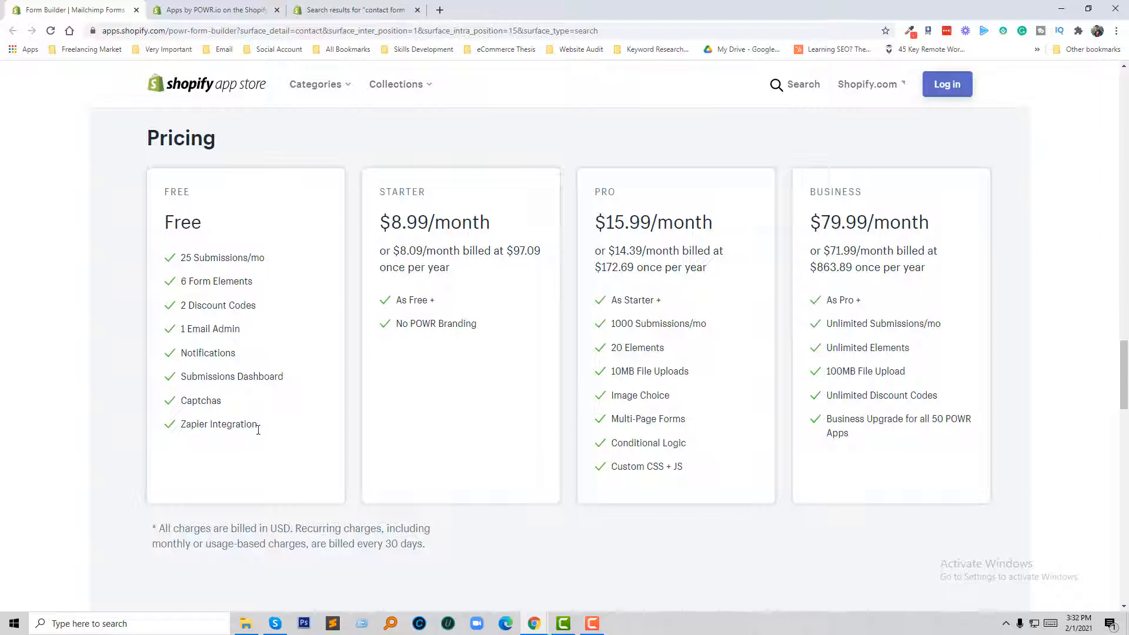
double_click(227, 424)
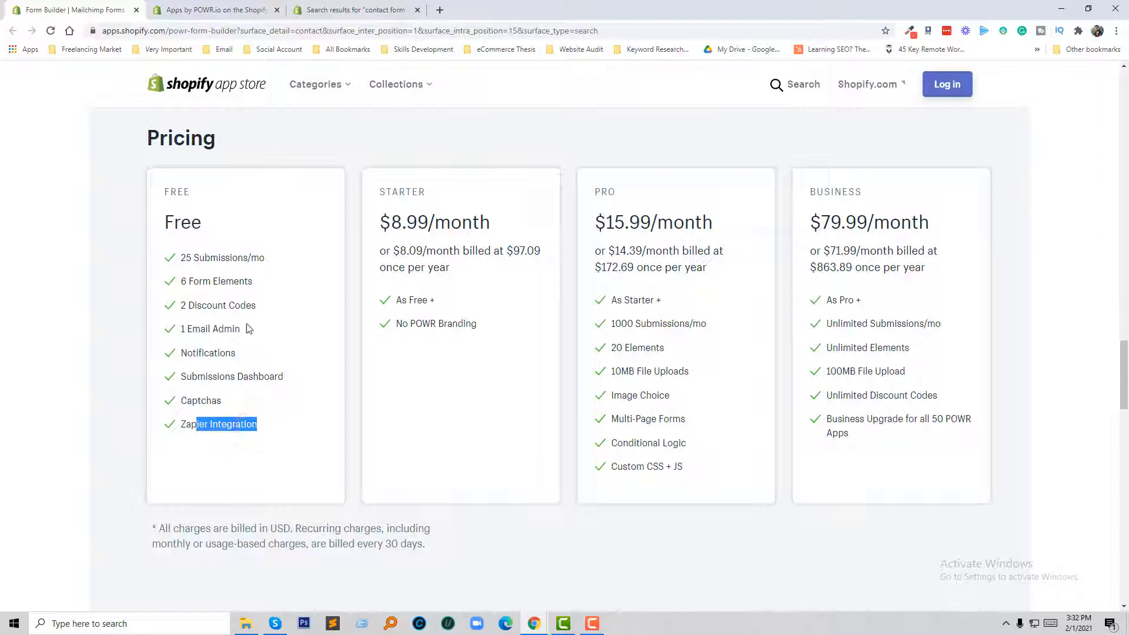
left_click(183, 221)
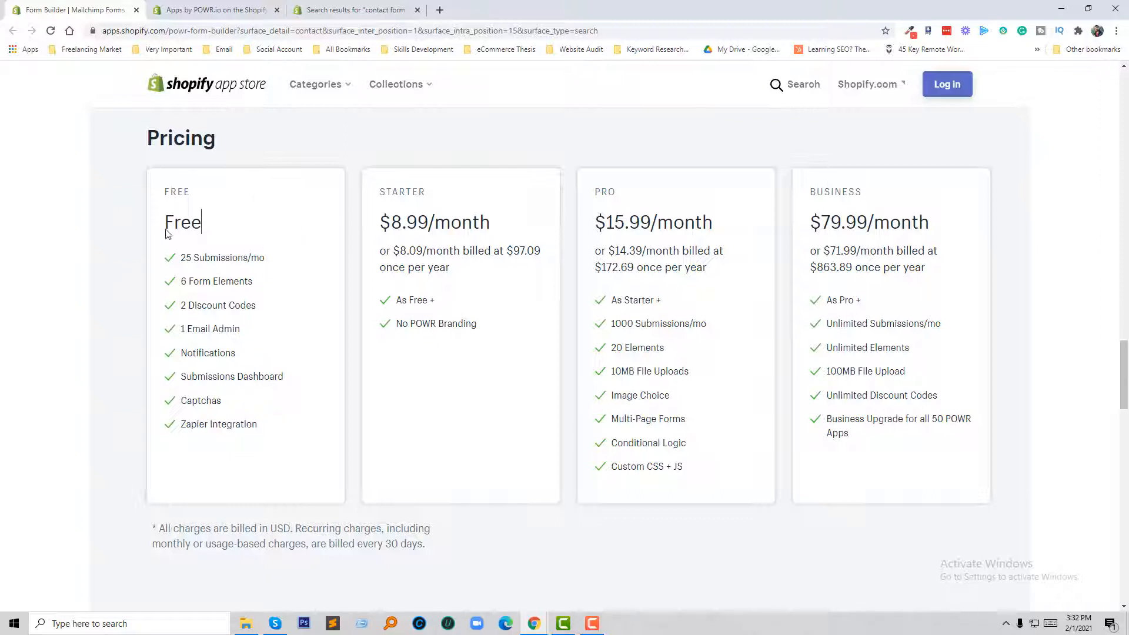
mouse_move(327, 315)
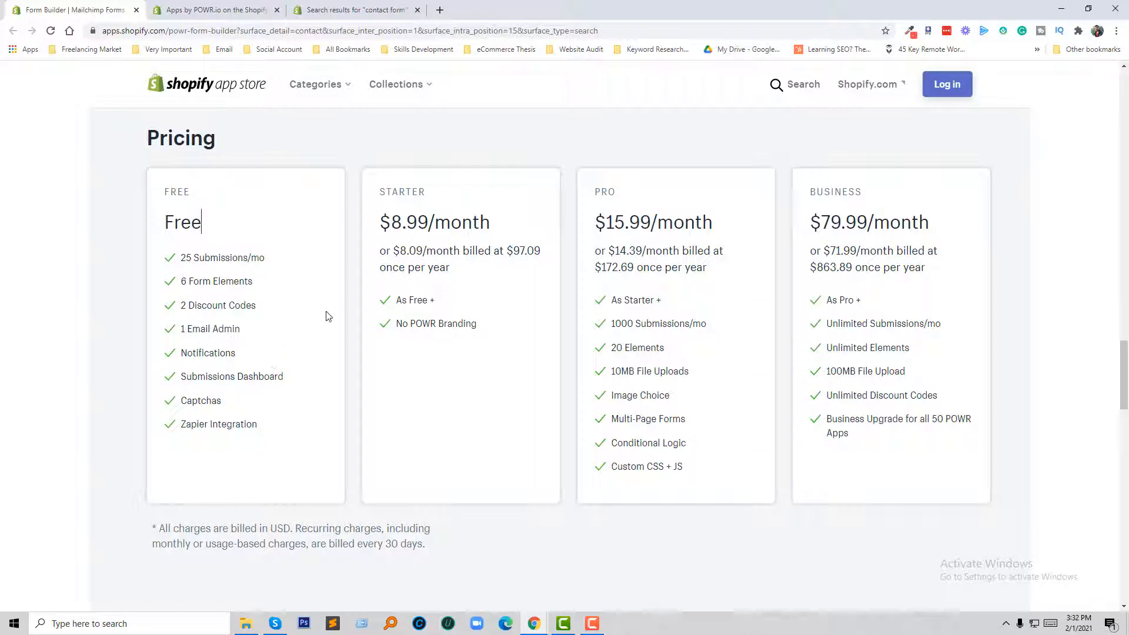
mouse_move(387, 214)
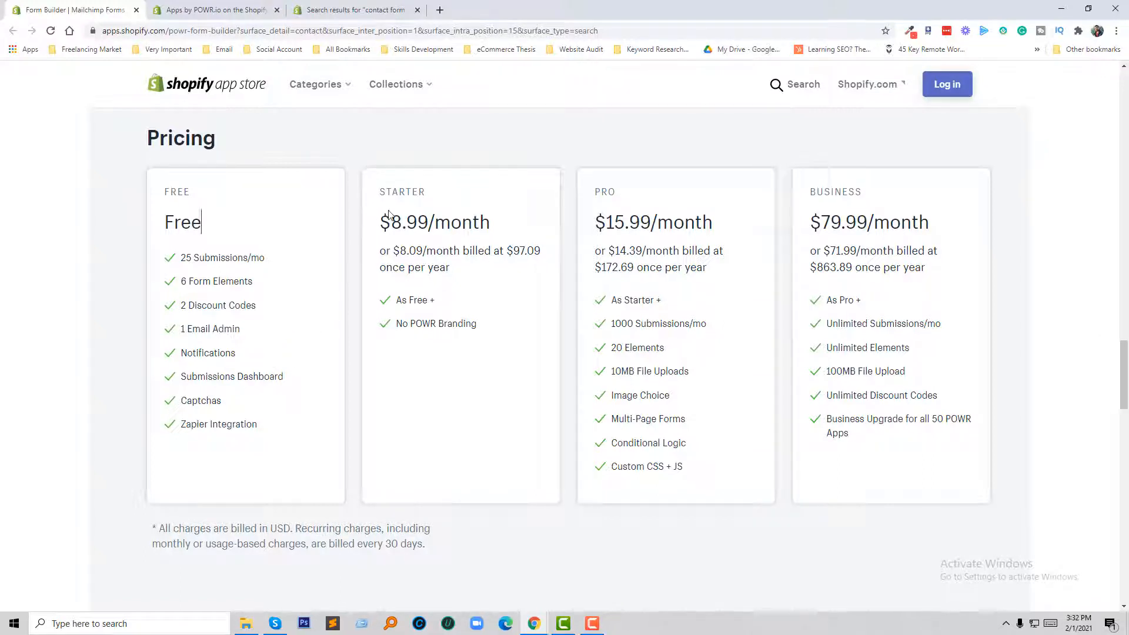
mouse_move(779, 318)
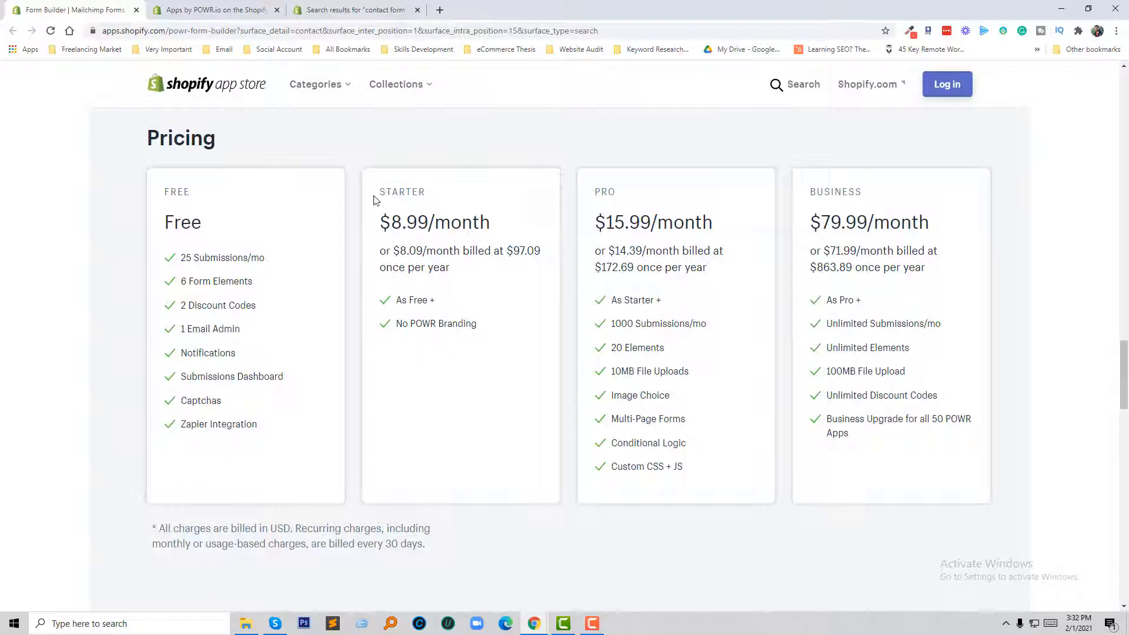
mouse_move(421, 297)
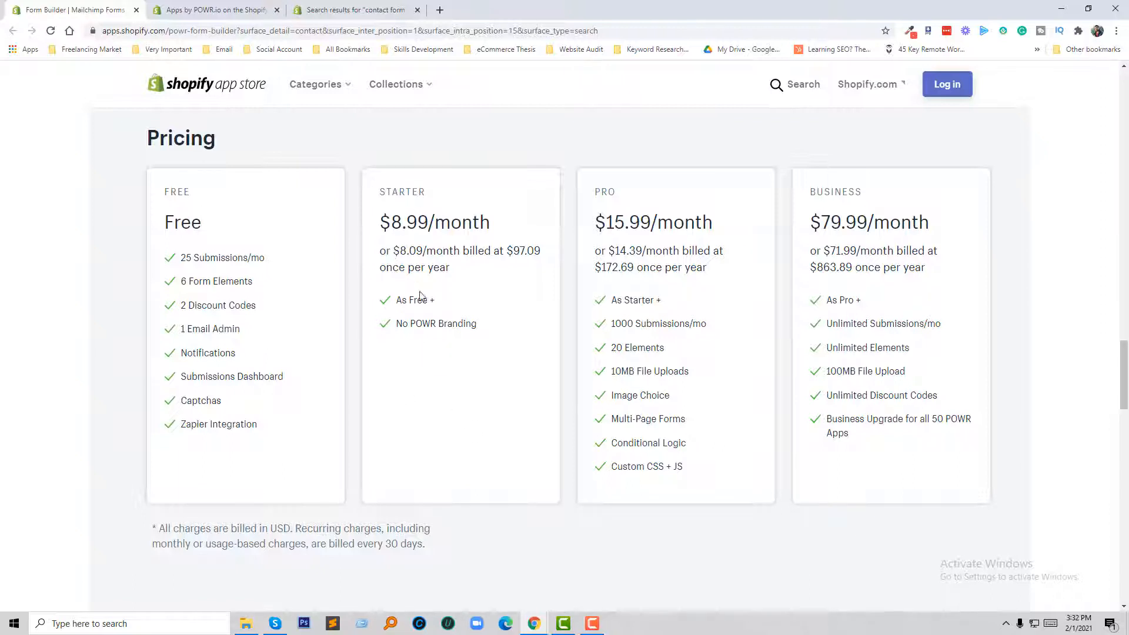
mouse_move(688, 420)
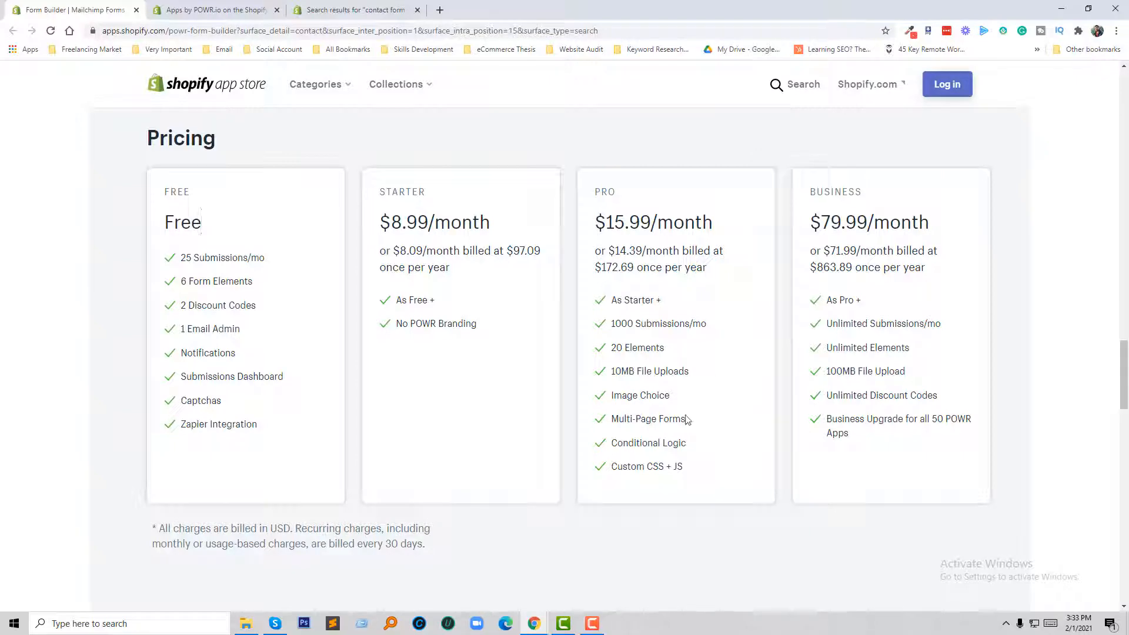
scroll("up", 3)
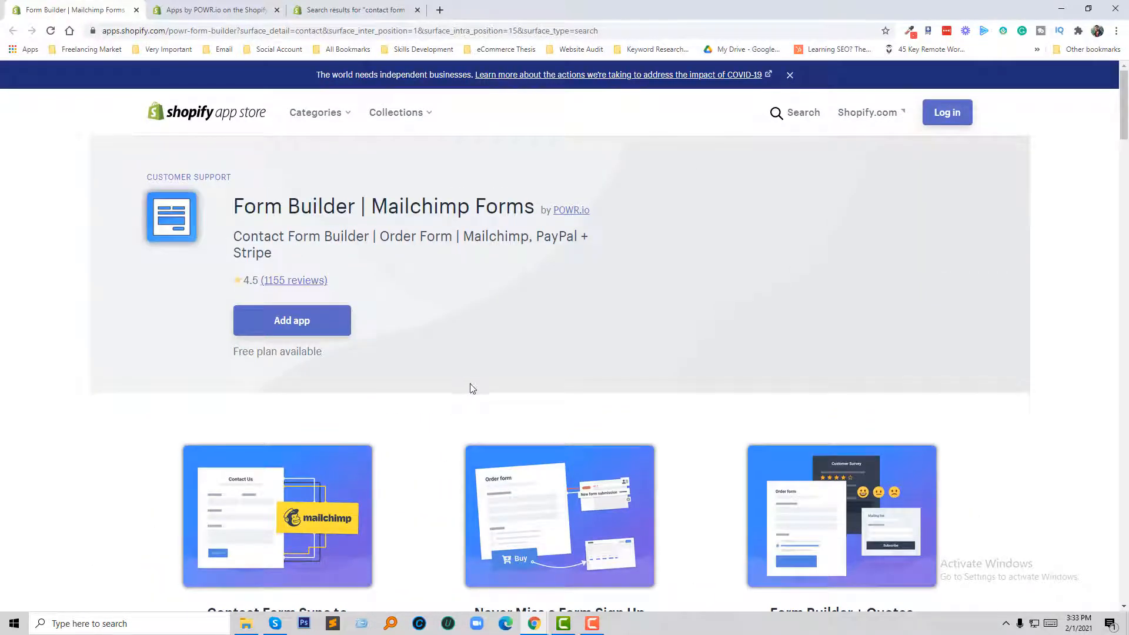
mouse_move(475, 384)
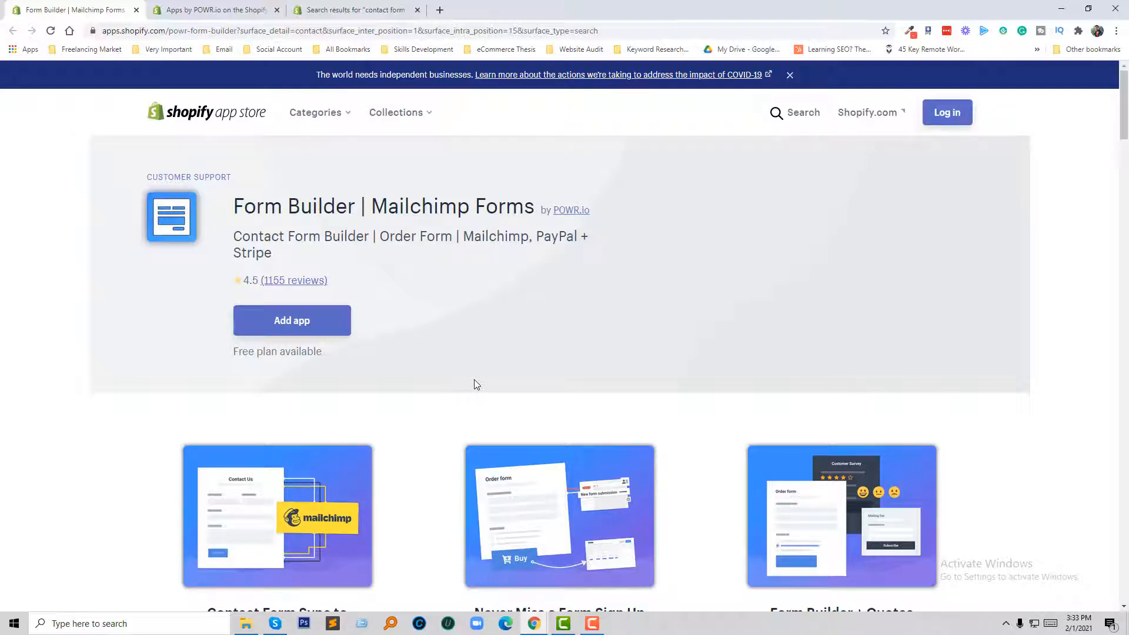
mouse_move(463, 383)
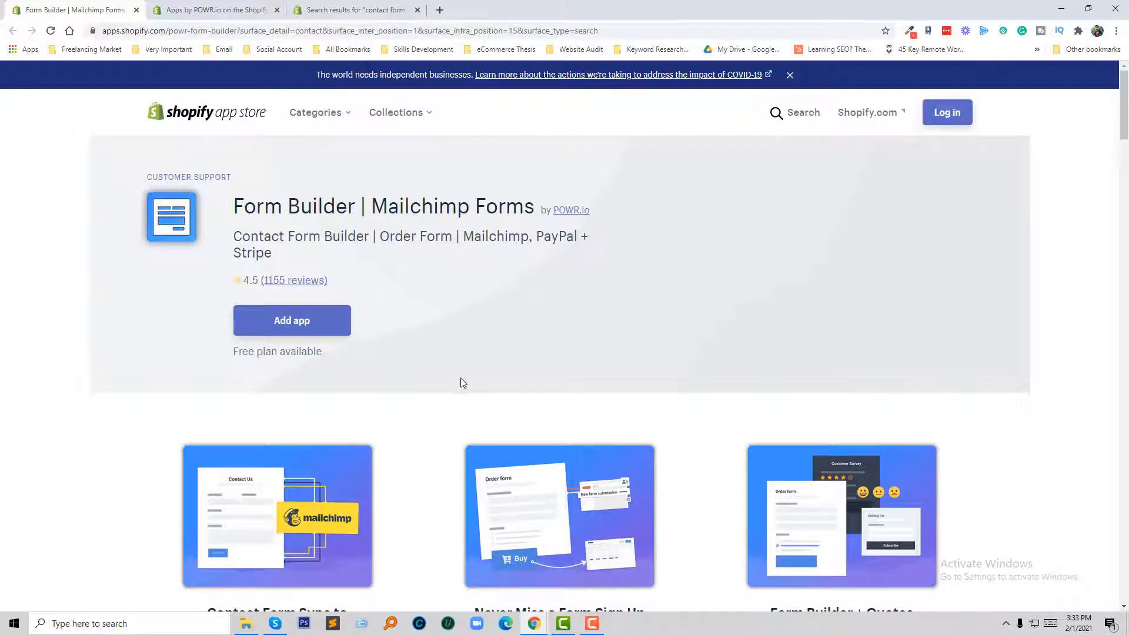